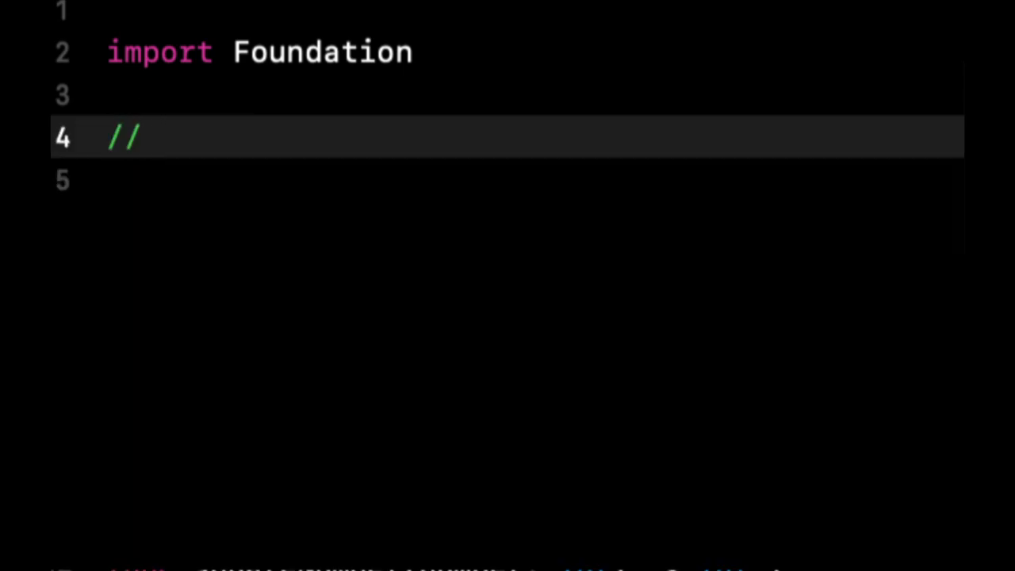
Step: Add a '// Classes and Structs' comment and start declaring the Person class
text(Classes)
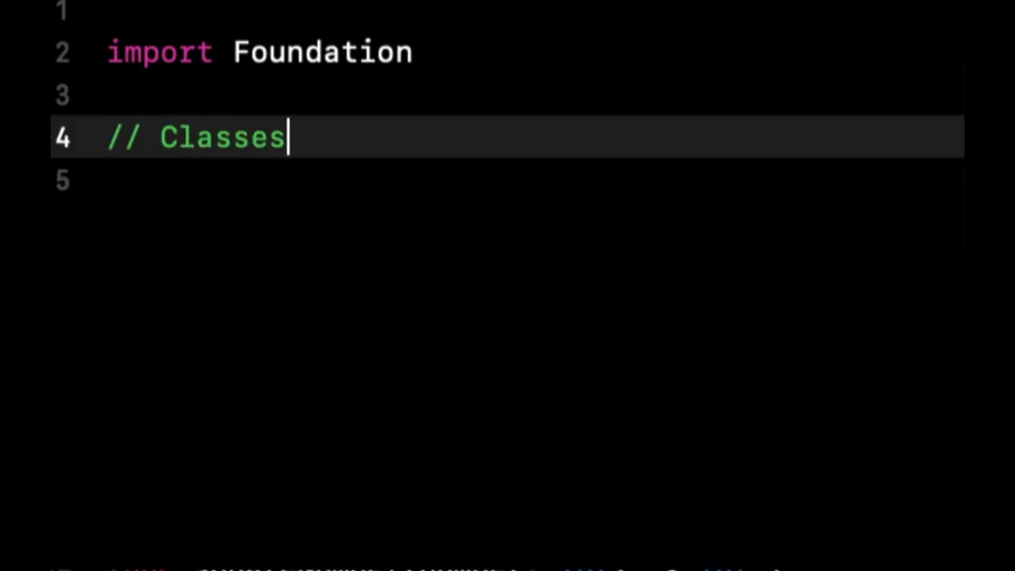
text(and Strucut)
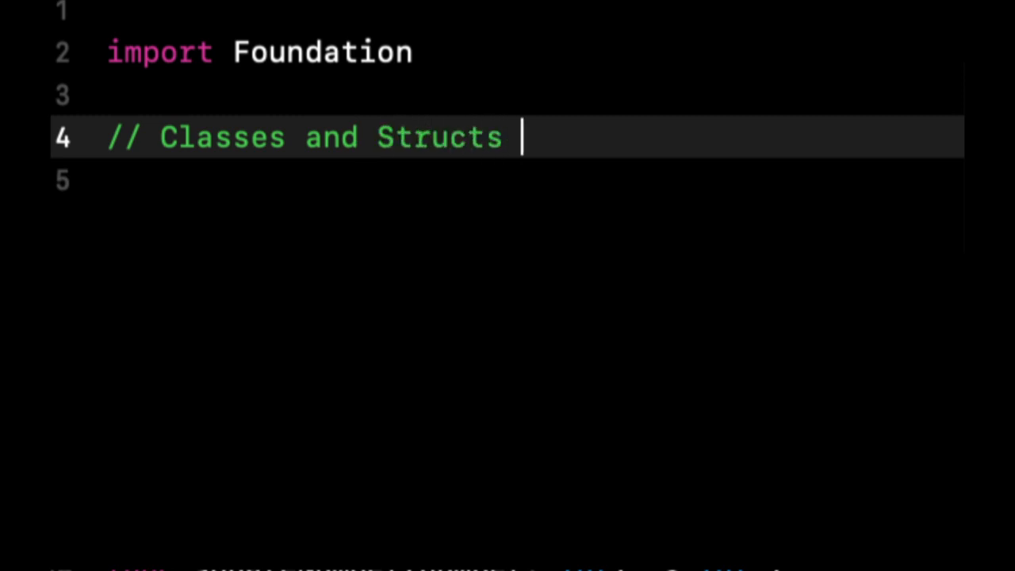
key(Enter)
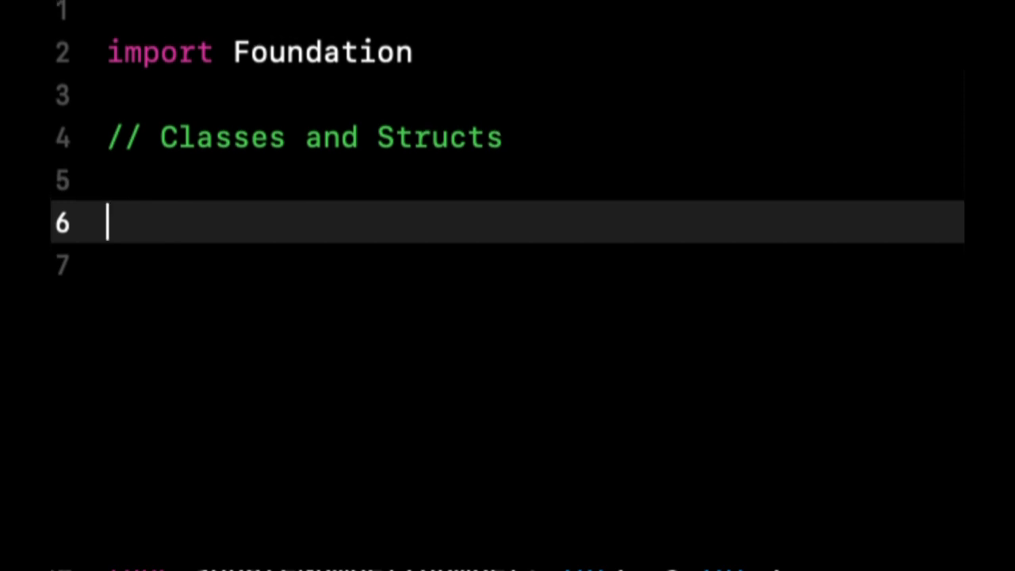
text(class Person {)
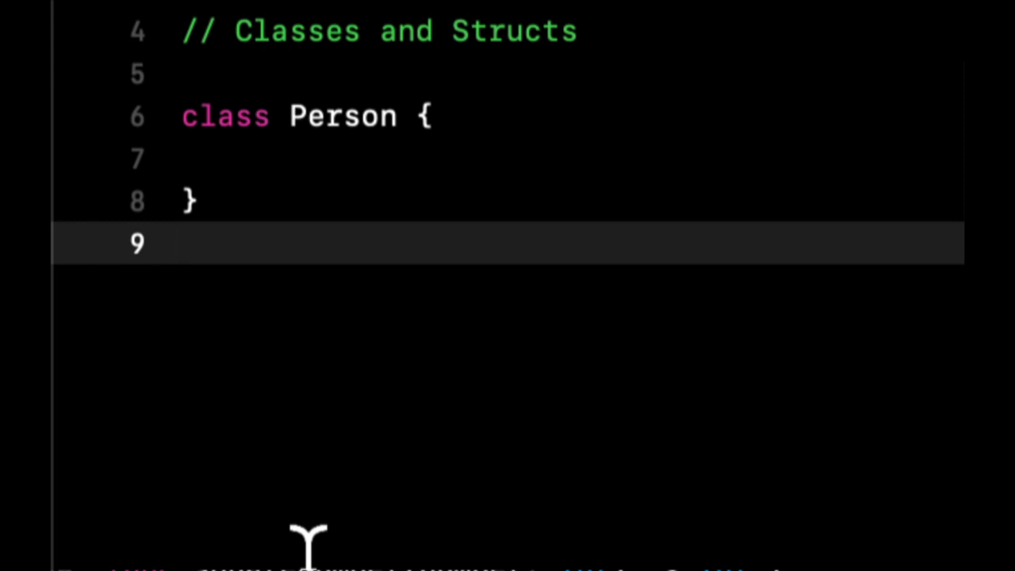
Step: Start a 'struct Car {' declaration on the line below the Person class
click(183, 244)
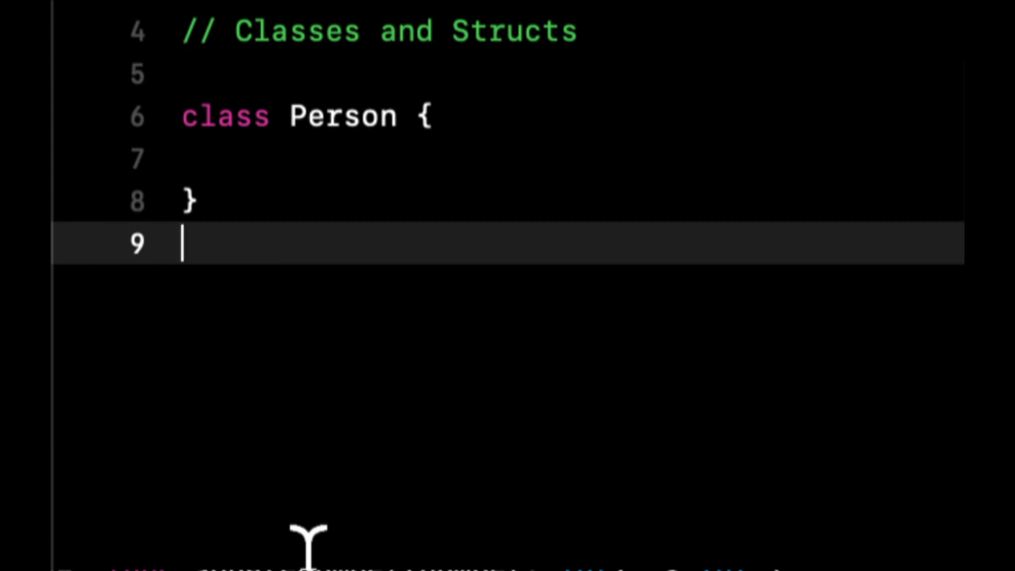
text(s)
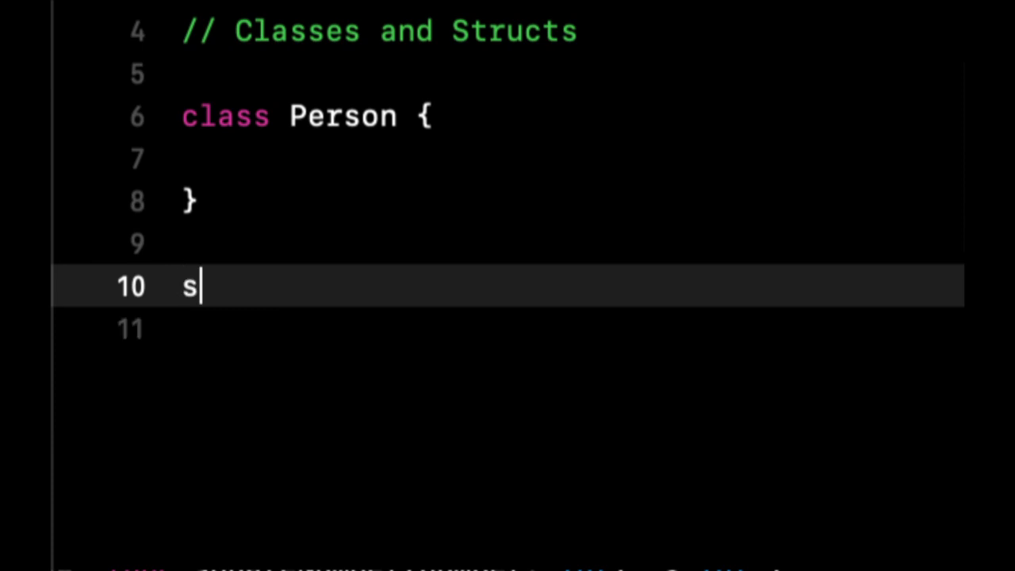
text(truct)
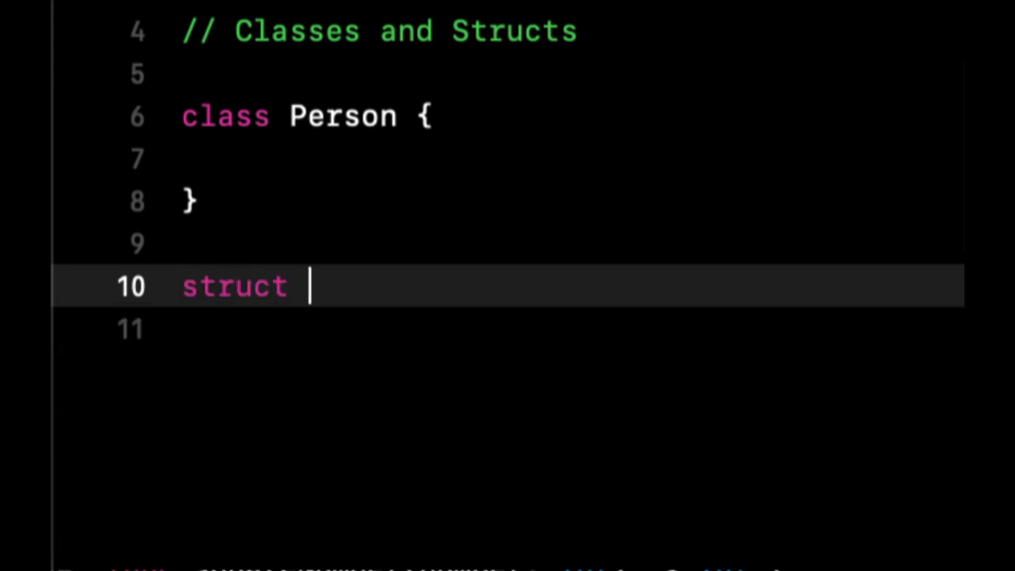
text(Car)
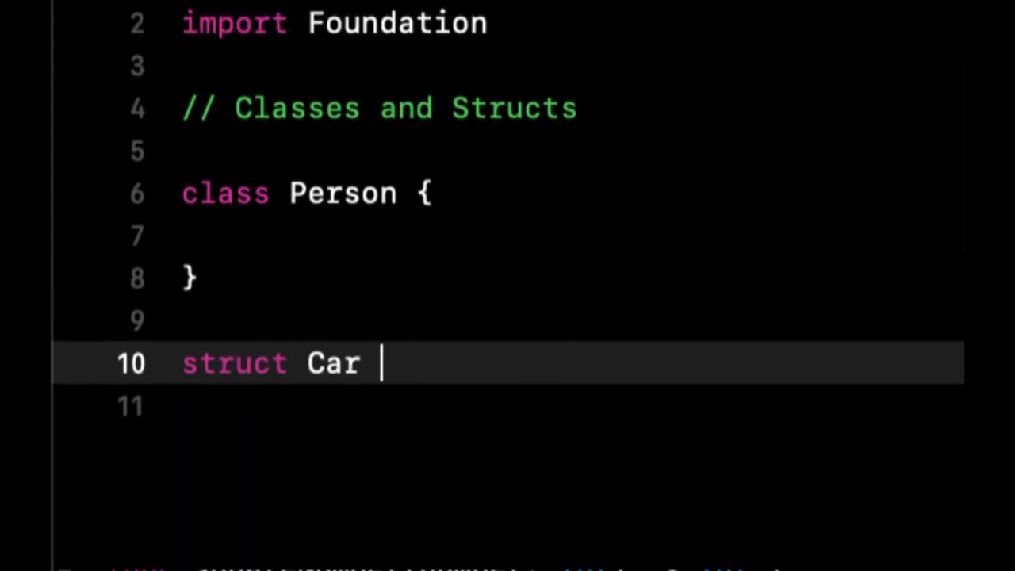
text({)
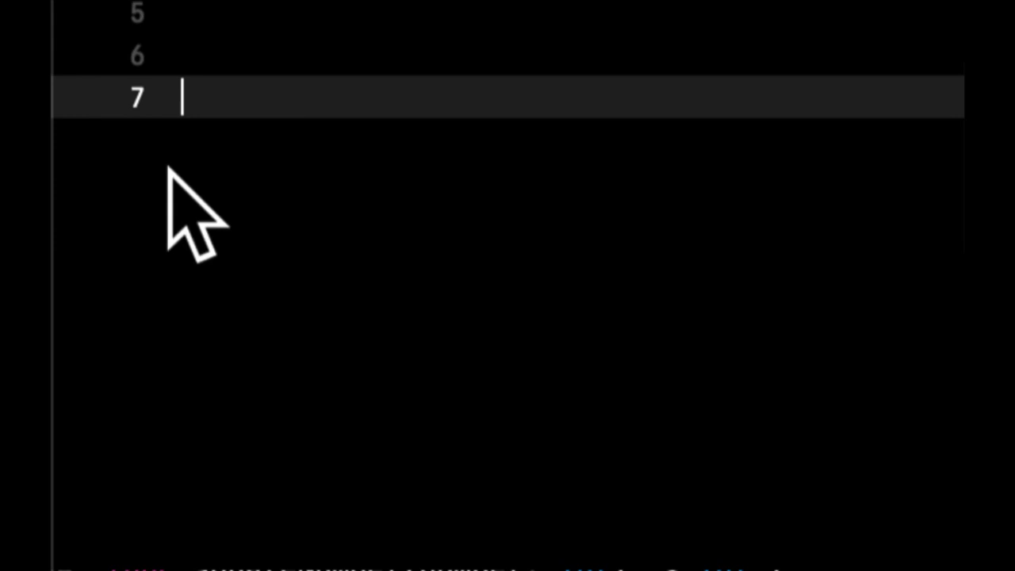
mouse_move(278, 242)
text(class)
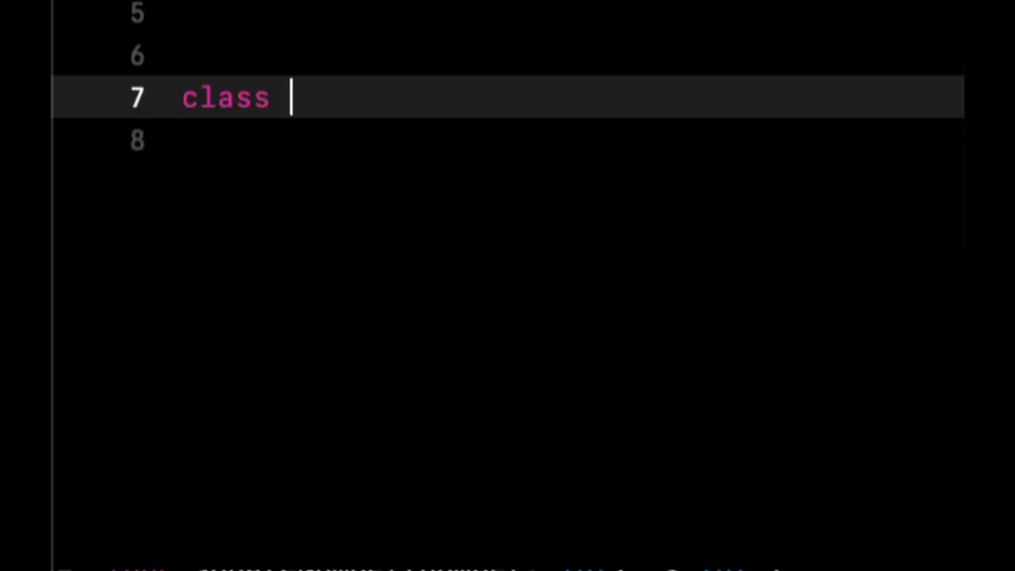
Step: Declare an empty Vehicle class and an empty 'class Car: Vehicle' below it
text(Vehicel)
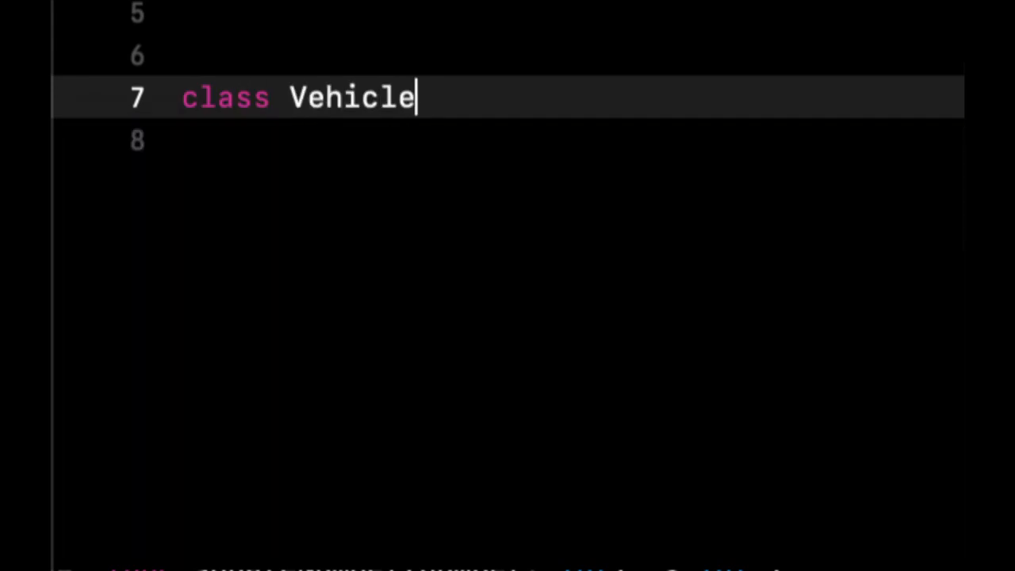
text({)
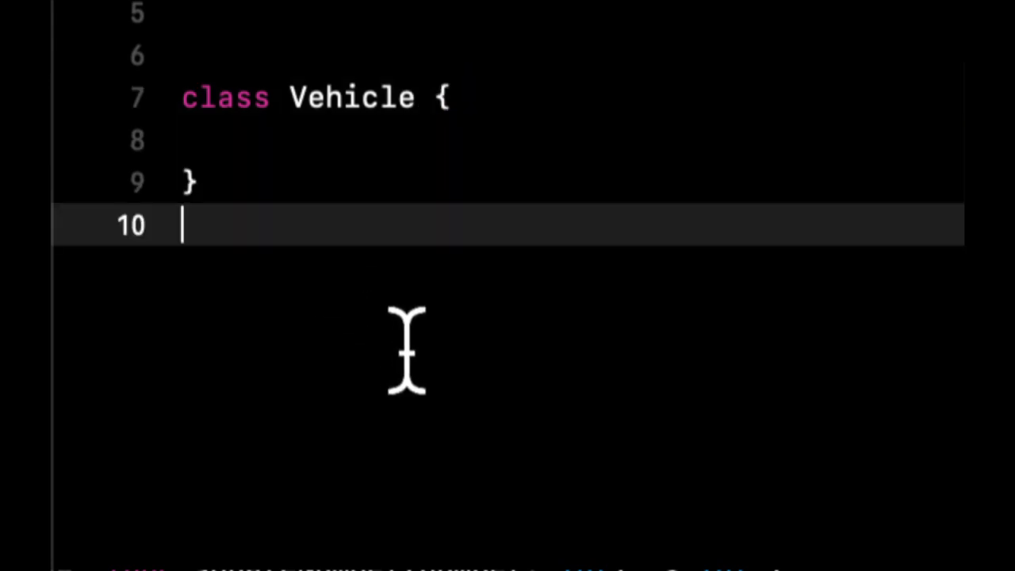
mouse_move(395, 416)
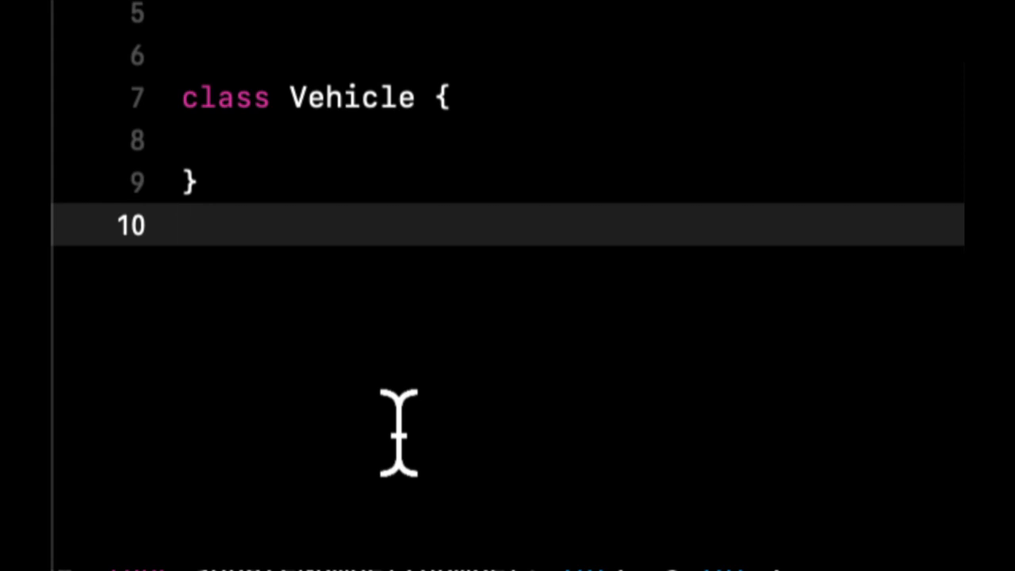
text(class C)
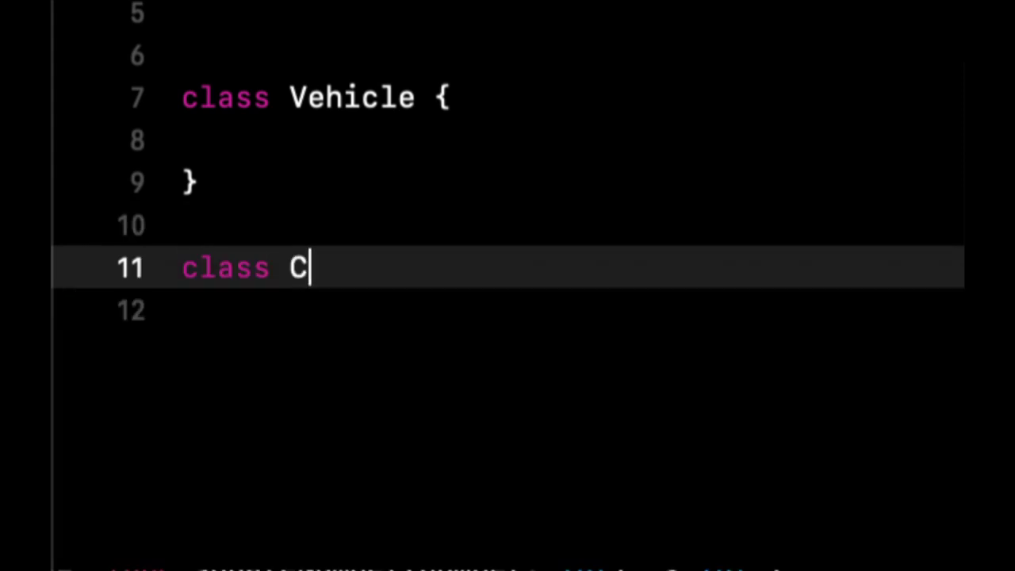
text(ar {)
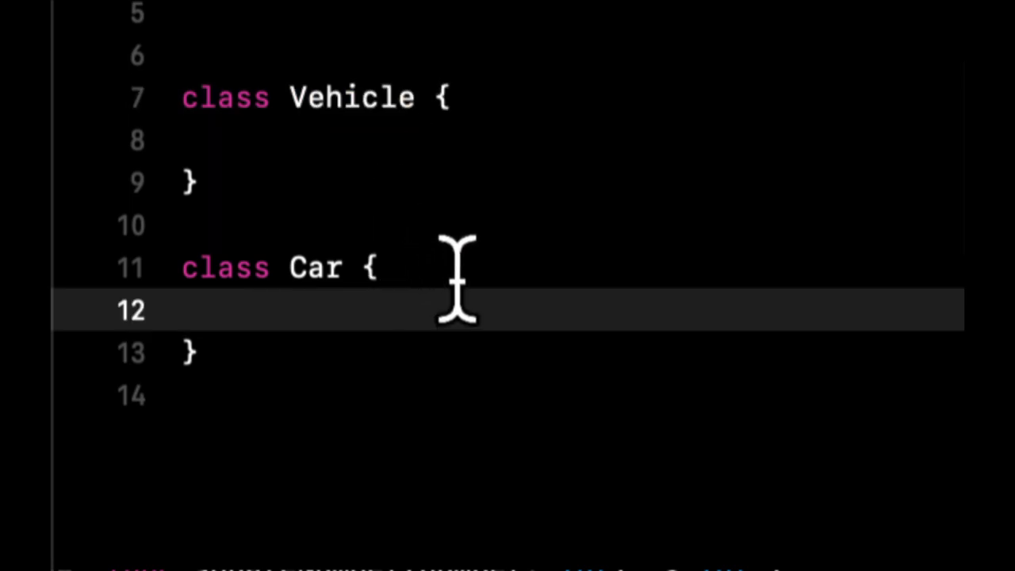
text(: Vehicle)
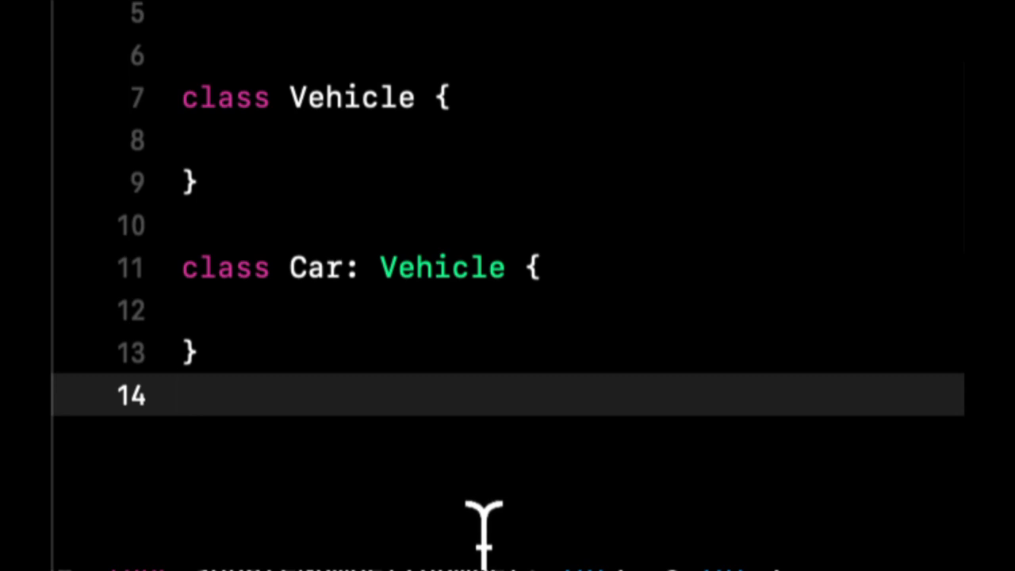
mouse_move(337, 268)
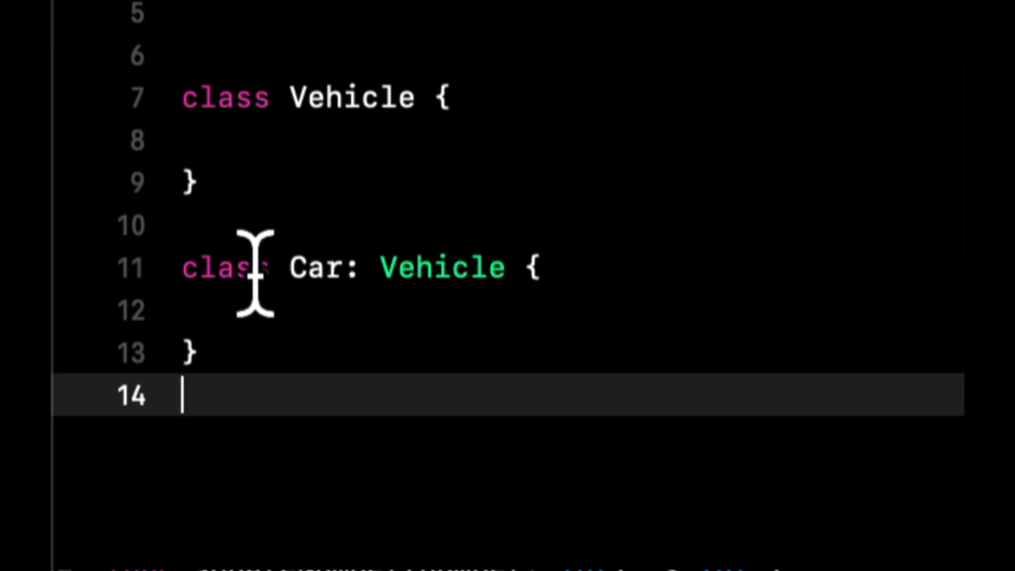
mouse_move(269, 361)
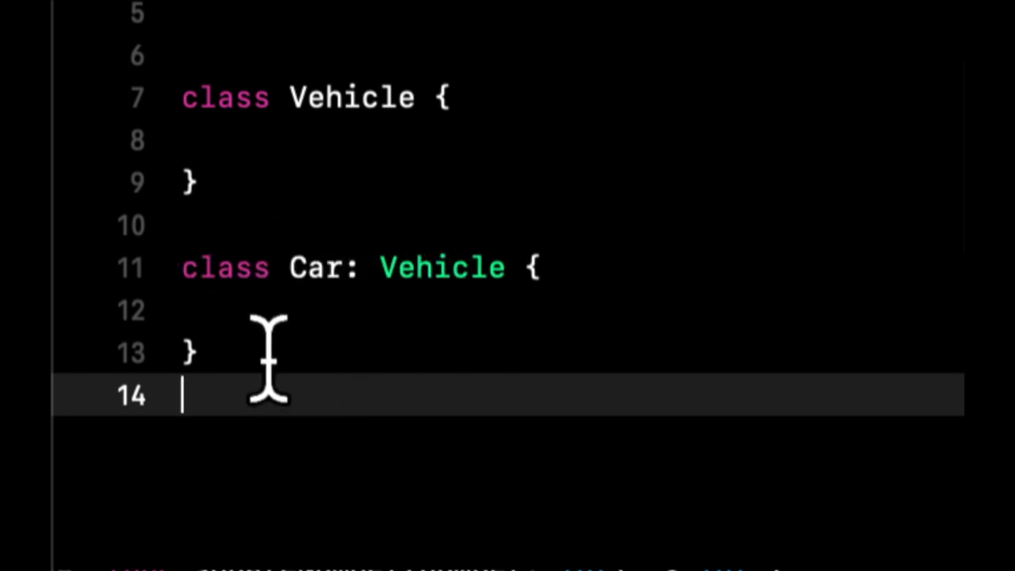
Step: Highlight the superclass Vehicle in Car's declaration and point to Vehicle's definition
double_click(442, 268)
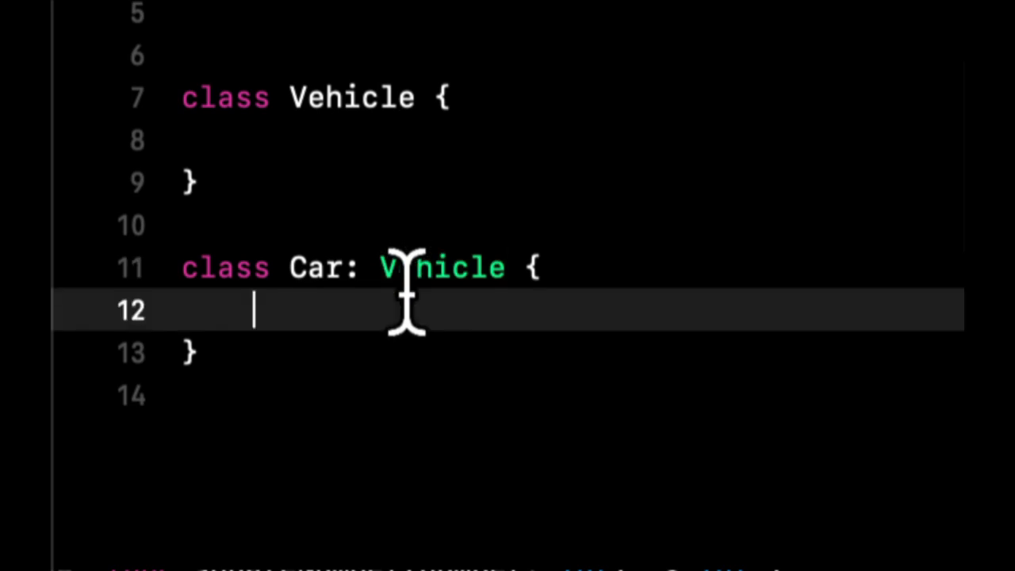
double_click(442, 267)
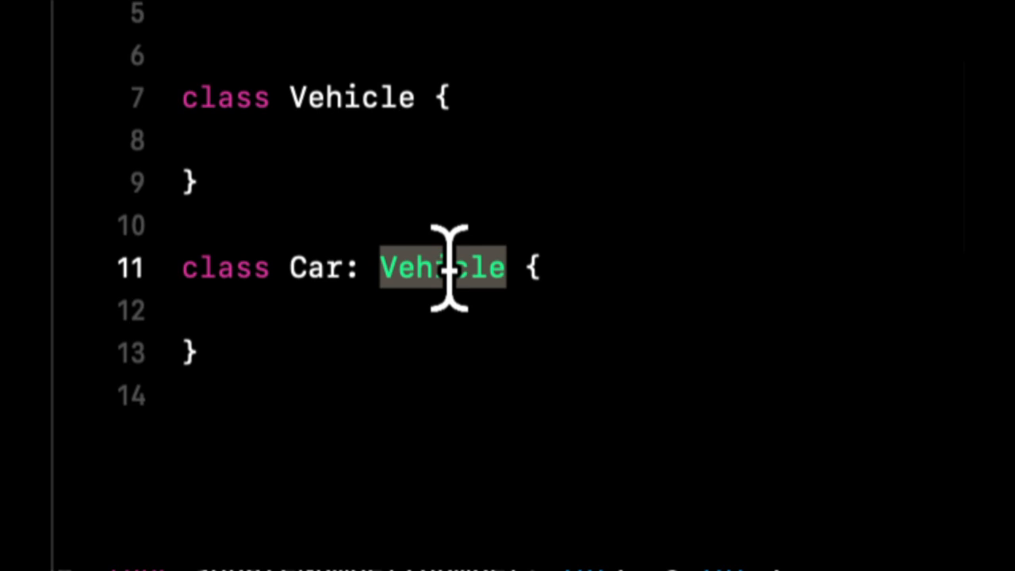
click(428, 311)
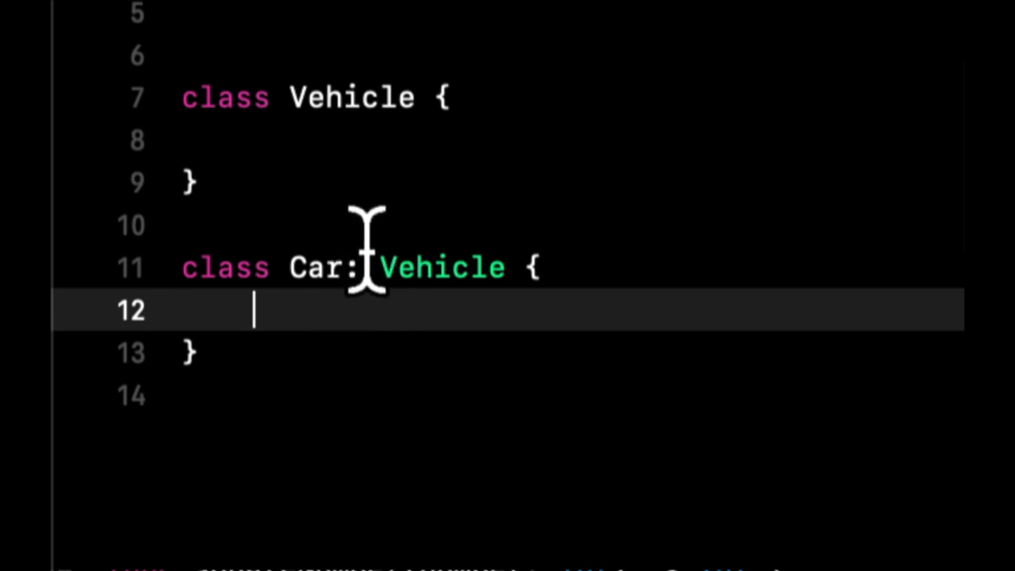
mouse_move(424, 270)
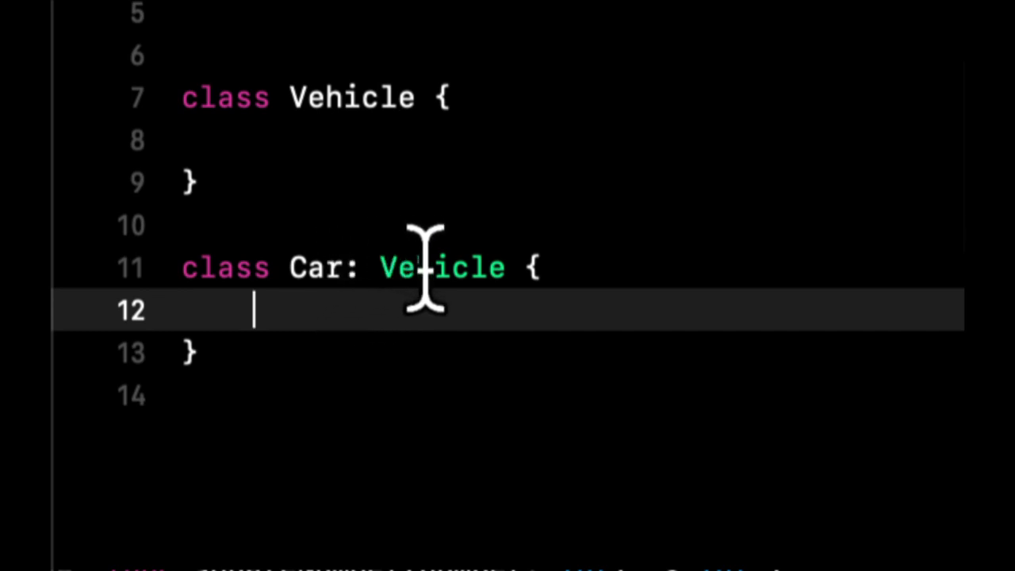
click(448, 96)
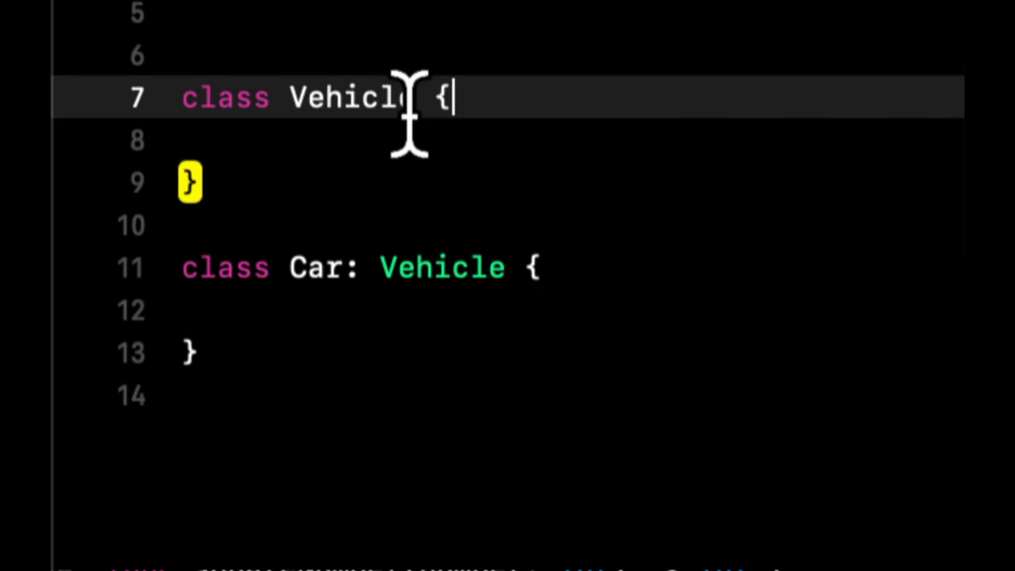
click(345, 267)
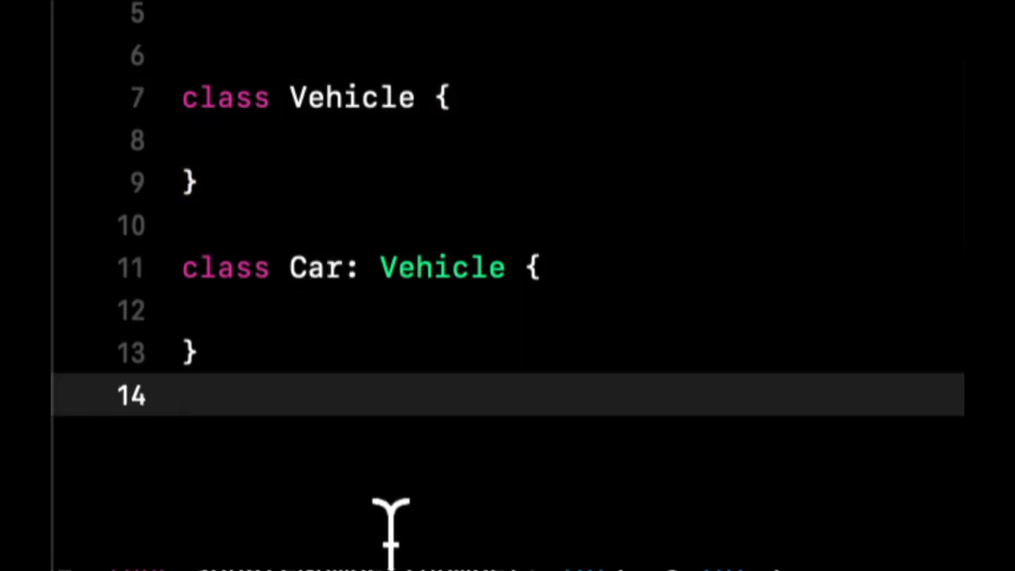
Step: Declare 'class BMW: Car' with an empty body and place the caret inside it
text(class B)
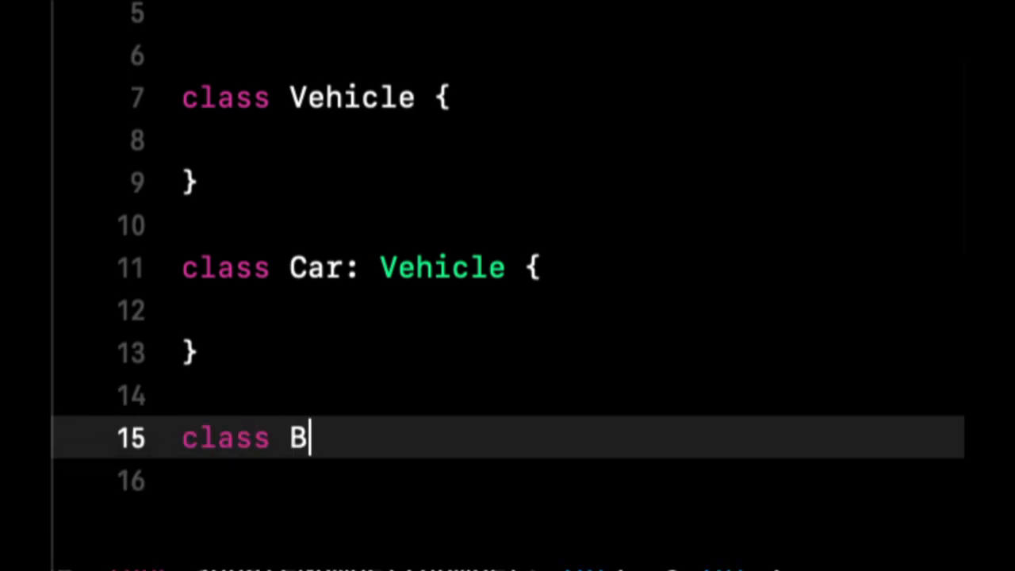
text(MW: C)
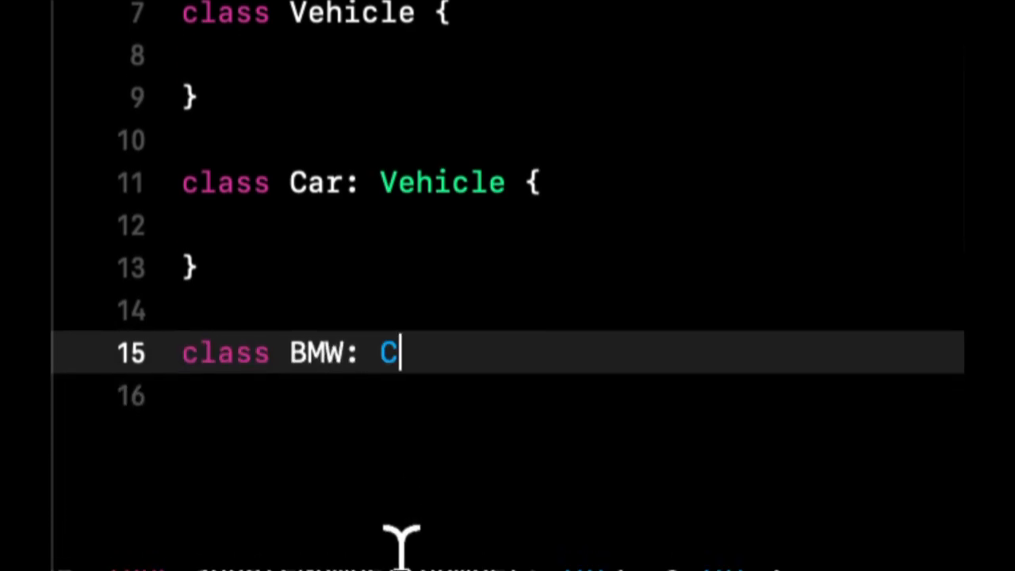
text(ar {)
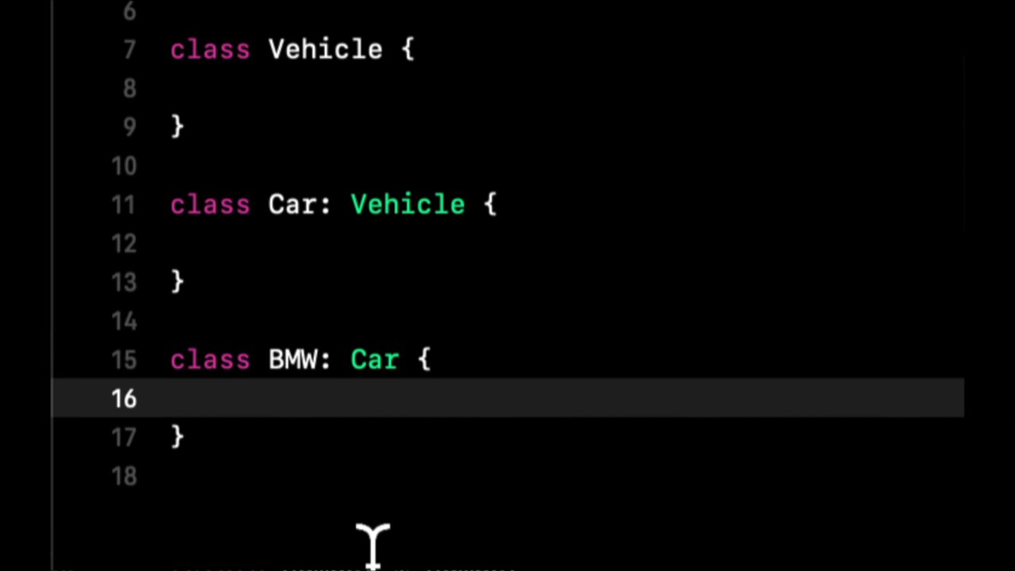
mouse_move(437, 282)
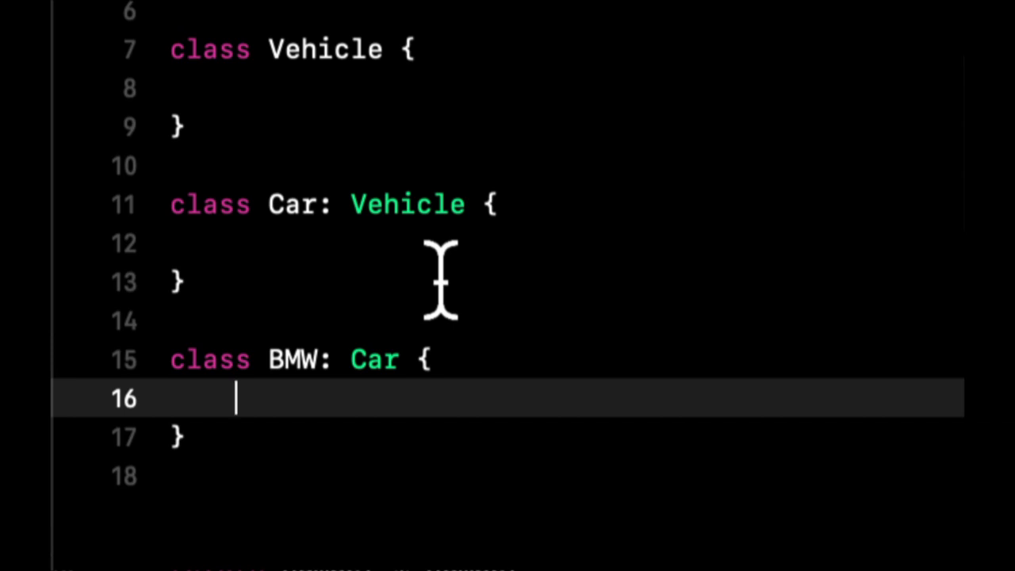
click(452, 87)
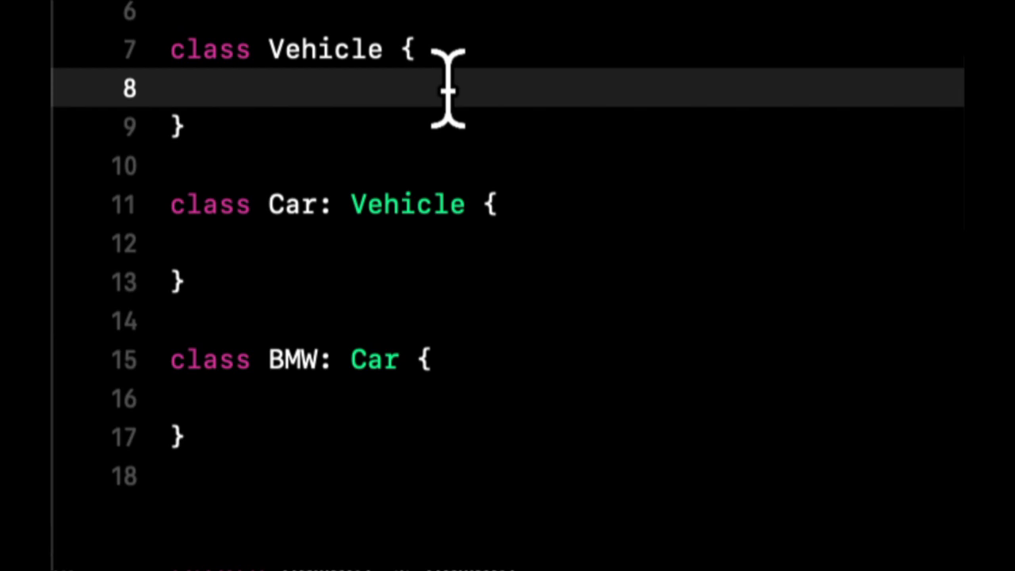
Step: Add an empty drive() method inside the Car class
click(238, 89)
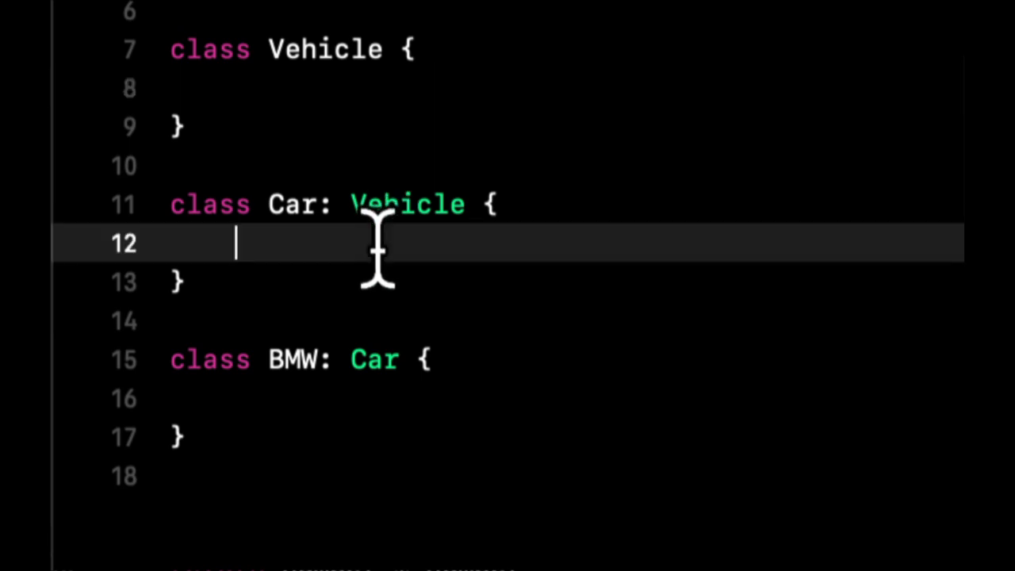
key(Enter)
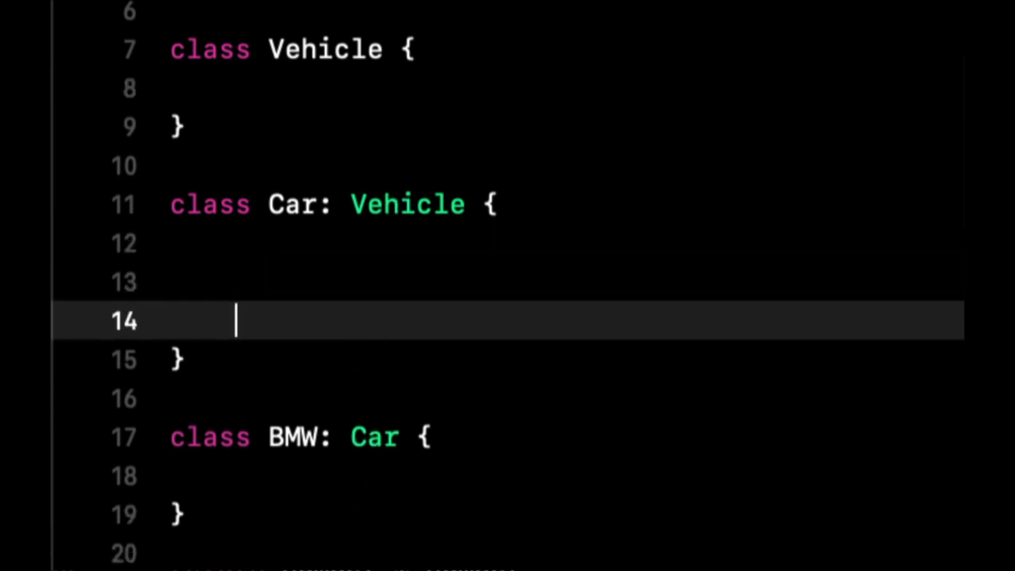
text(func)
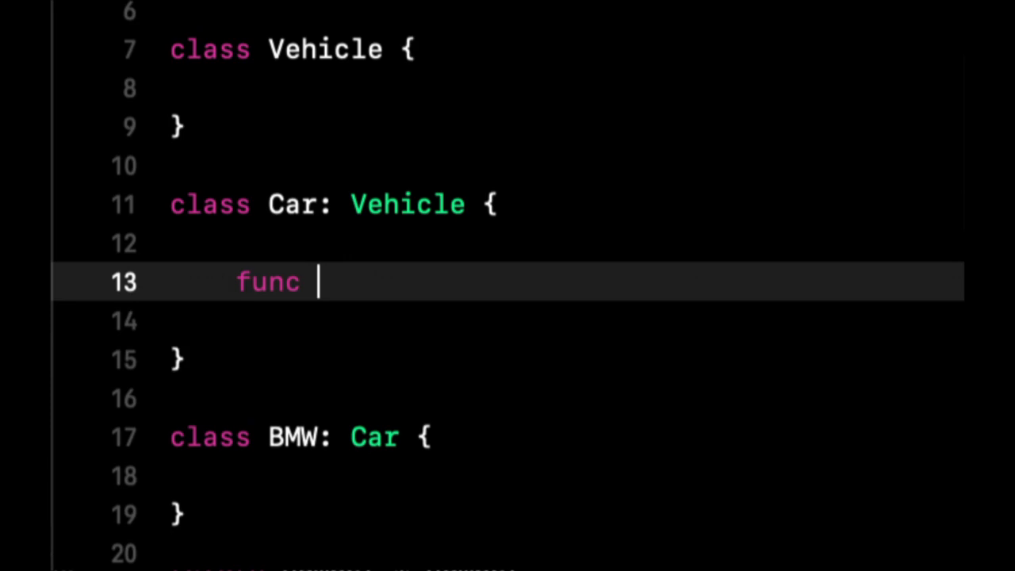
text(drive() {})
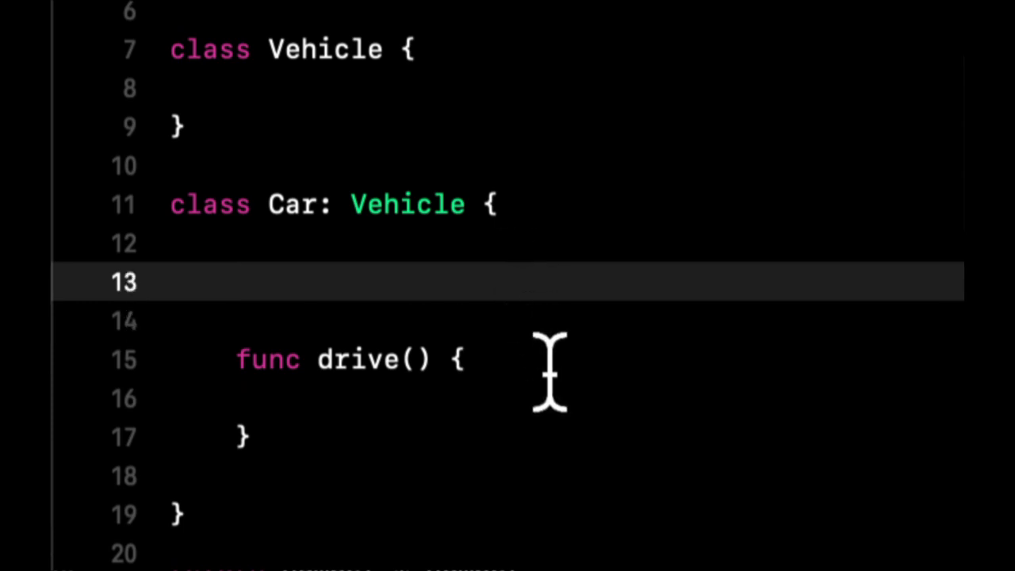
Step: Add var color = "blue" and var model = "" properties to Car
text(var col)
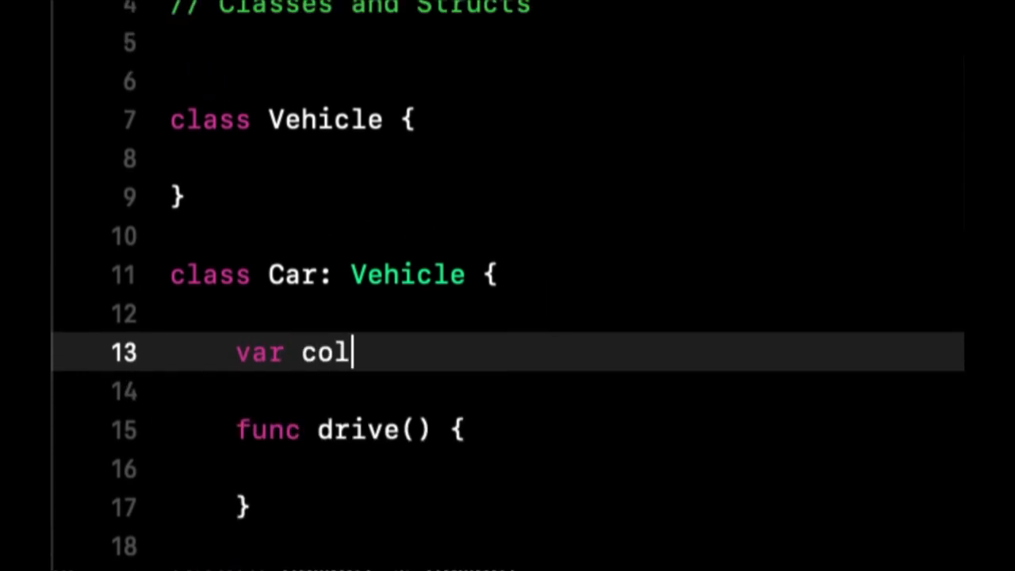
text(or = "")
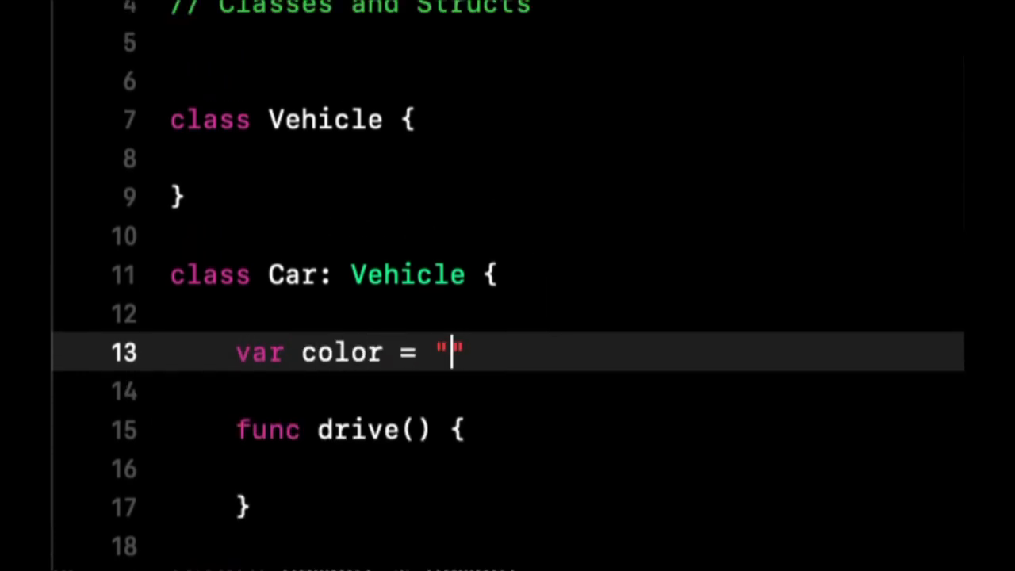
text(blue)
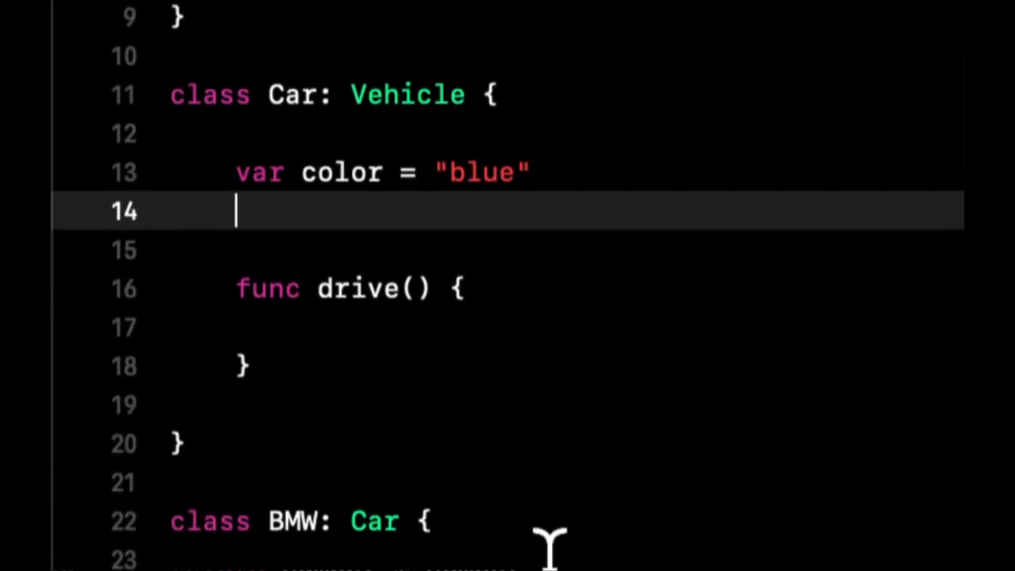
scroll(down, 3)
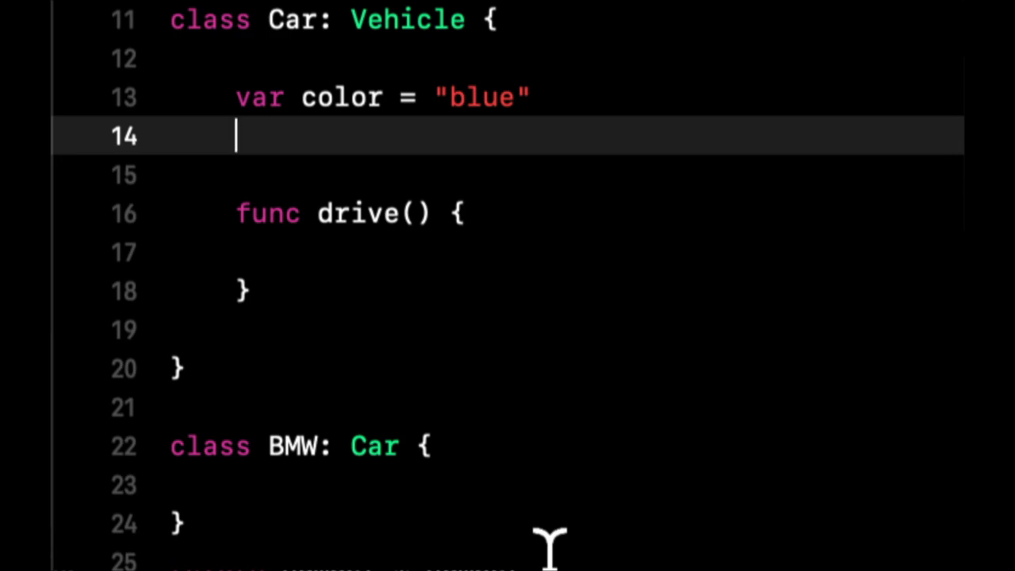
text(var)
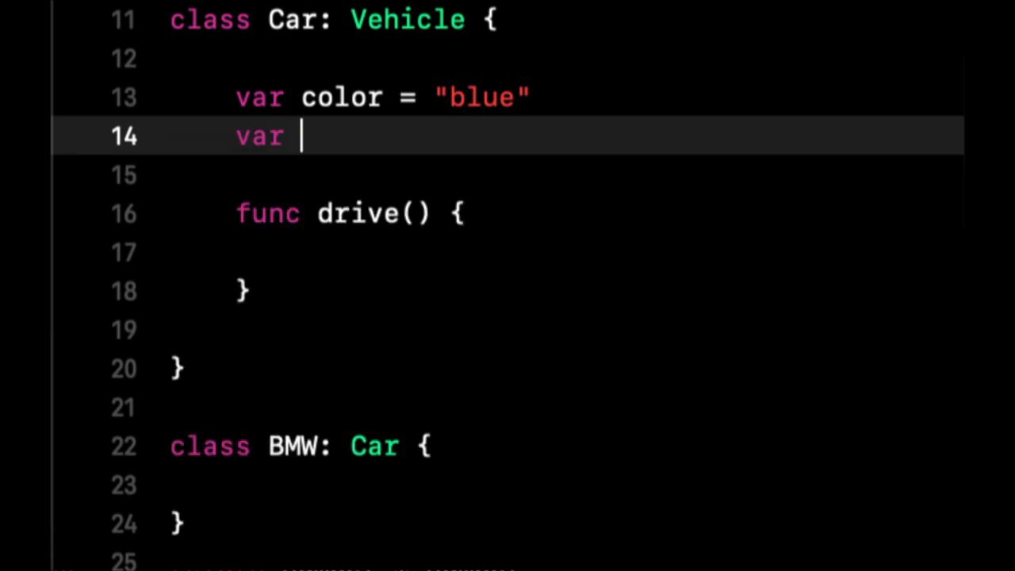
text(model = "")
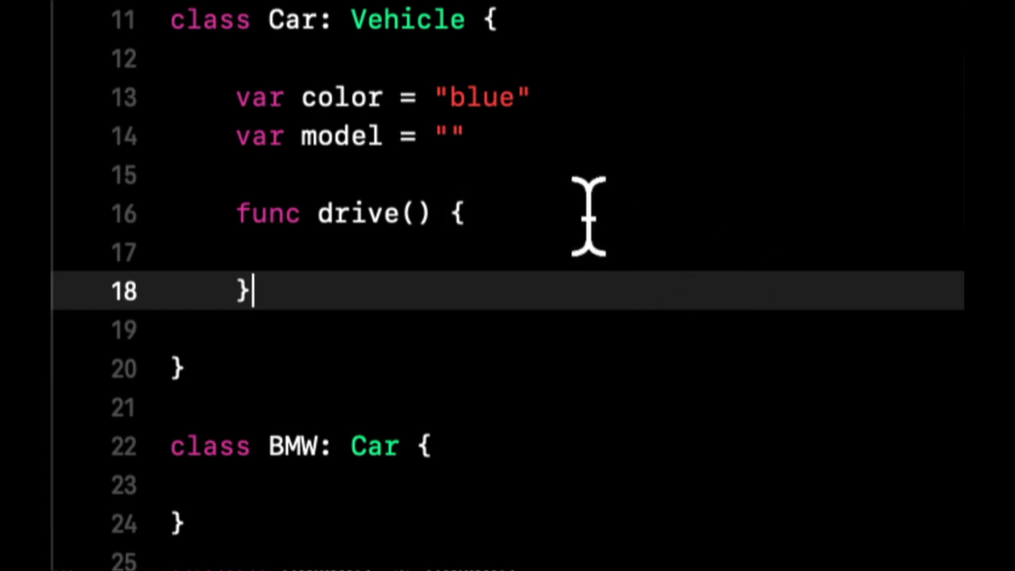
drag(230, 58, 468, 135)
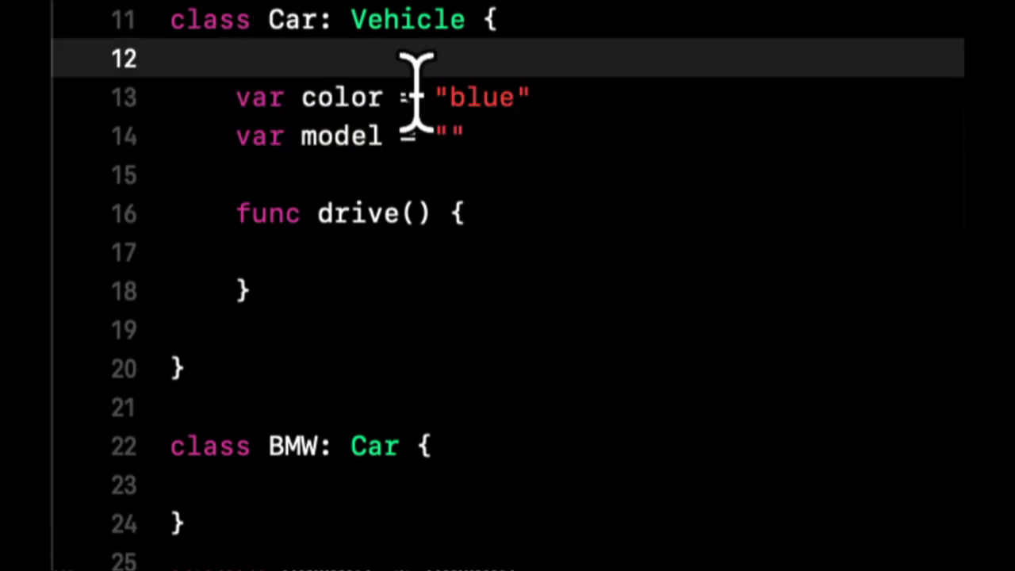
mouse_move(293, 310)
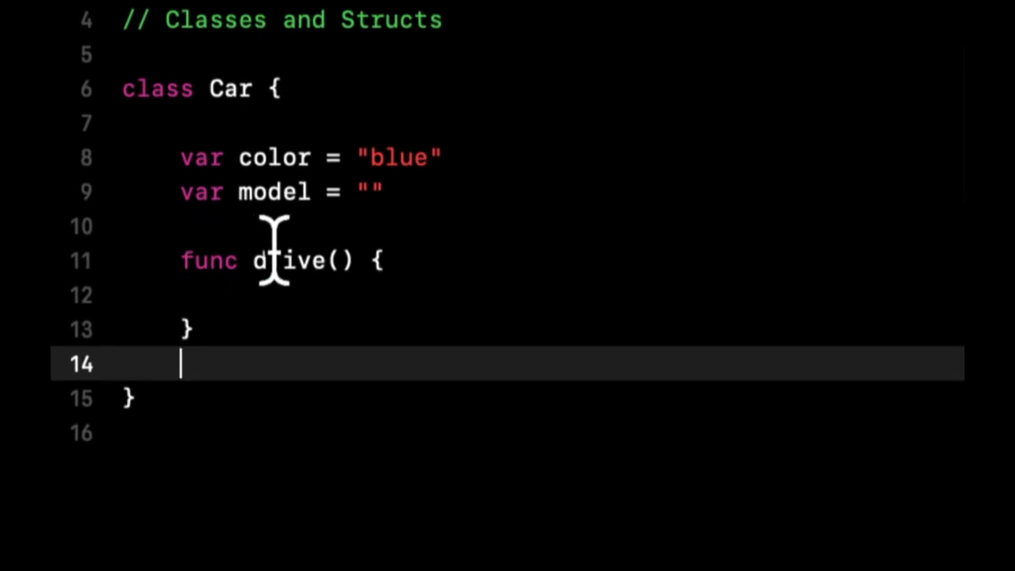
Step: Clear Car's old body and declare constants 'let make: String' and 'let color: String'
drag(181, 157, 181, 364)
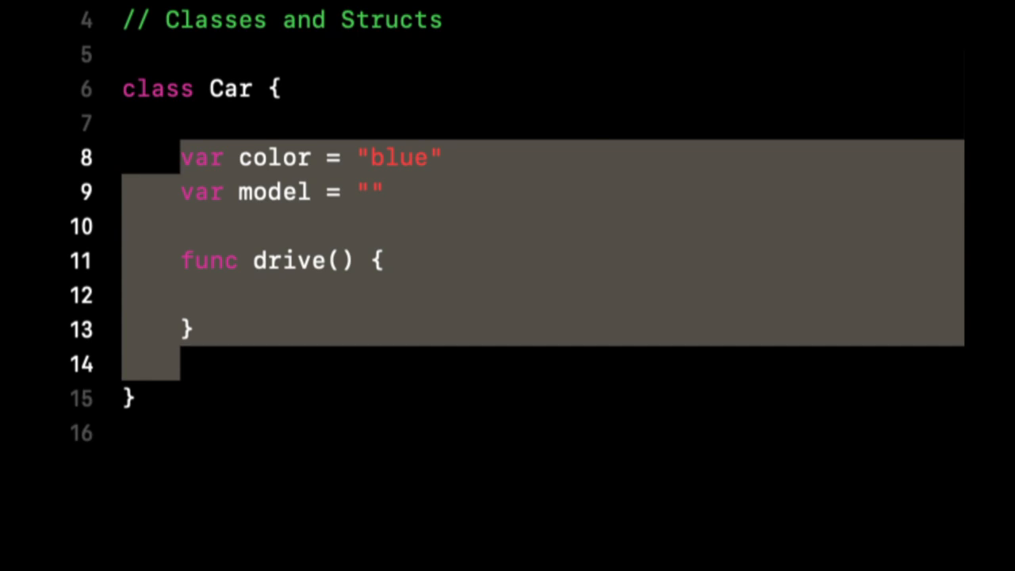
key(Delete)
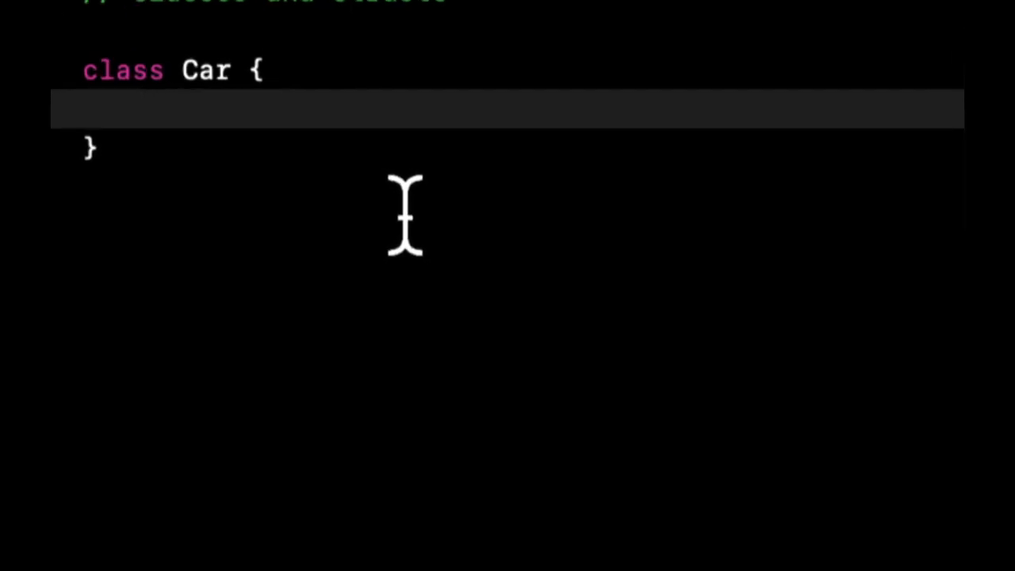
text(let)
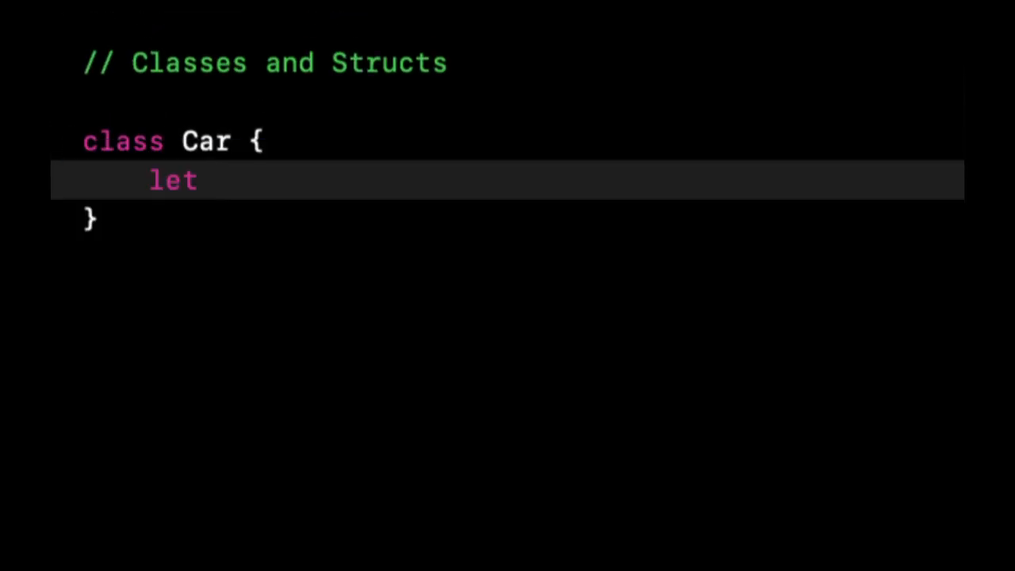
text(make:)
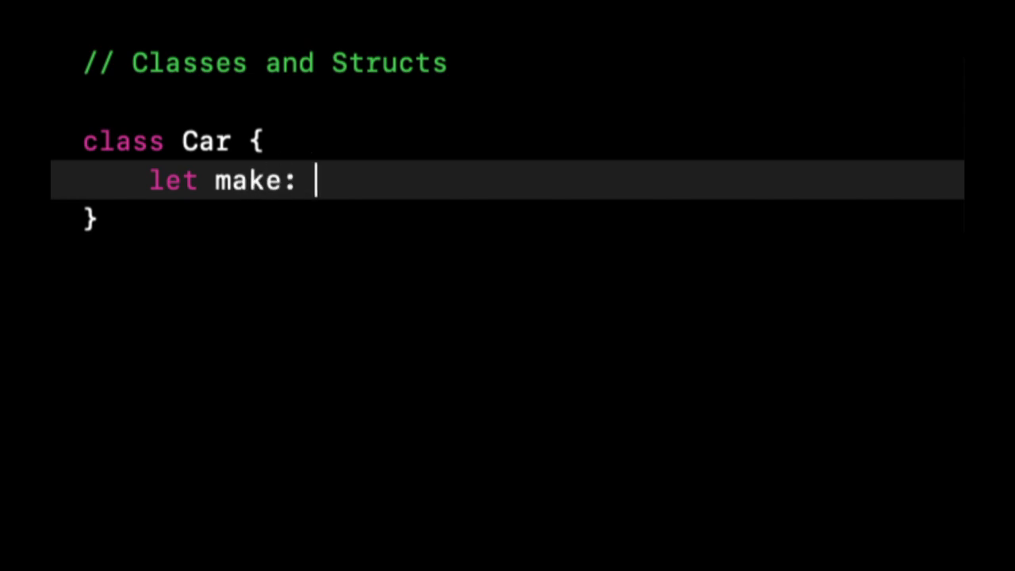
text(String)
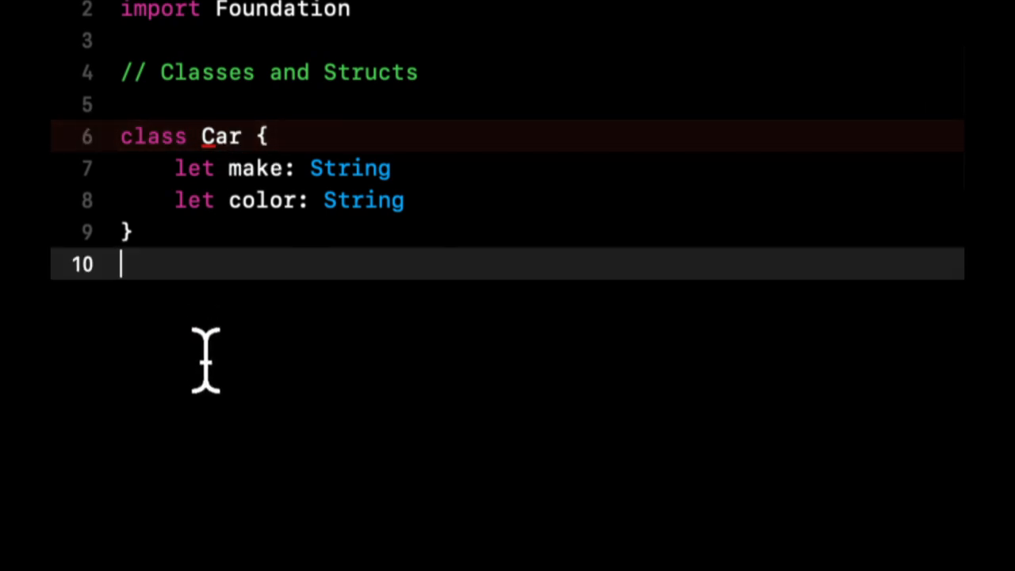
Step: Add 'var bmw = Car()' below the class and begin an init block in Car
key(Enter)
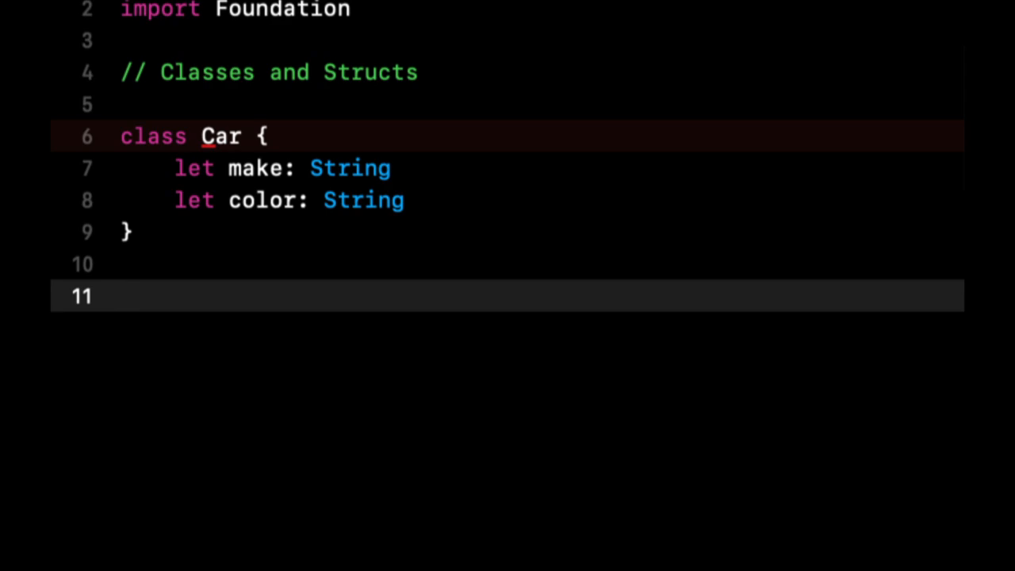
text(var b)
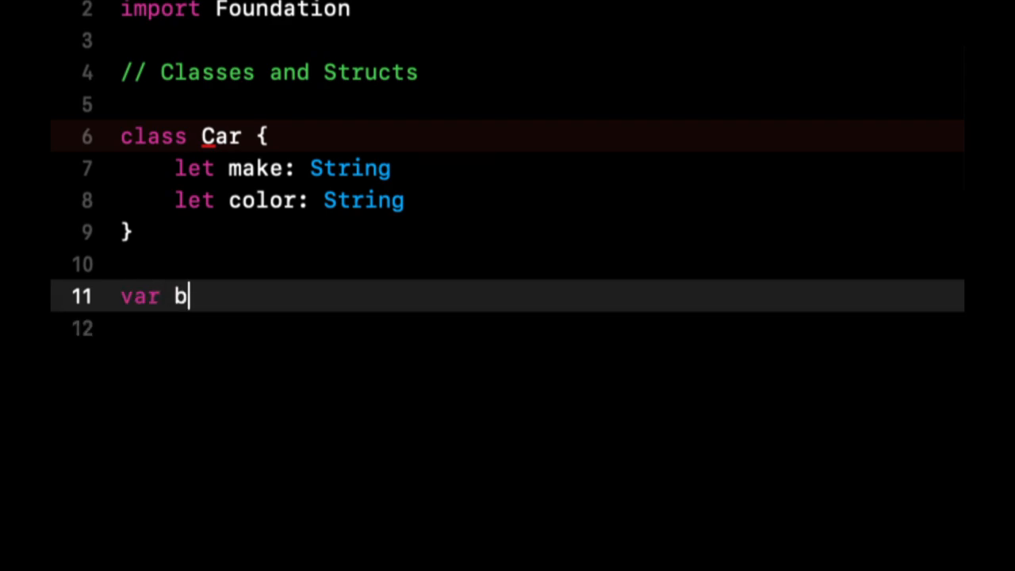
text(mw = Car())
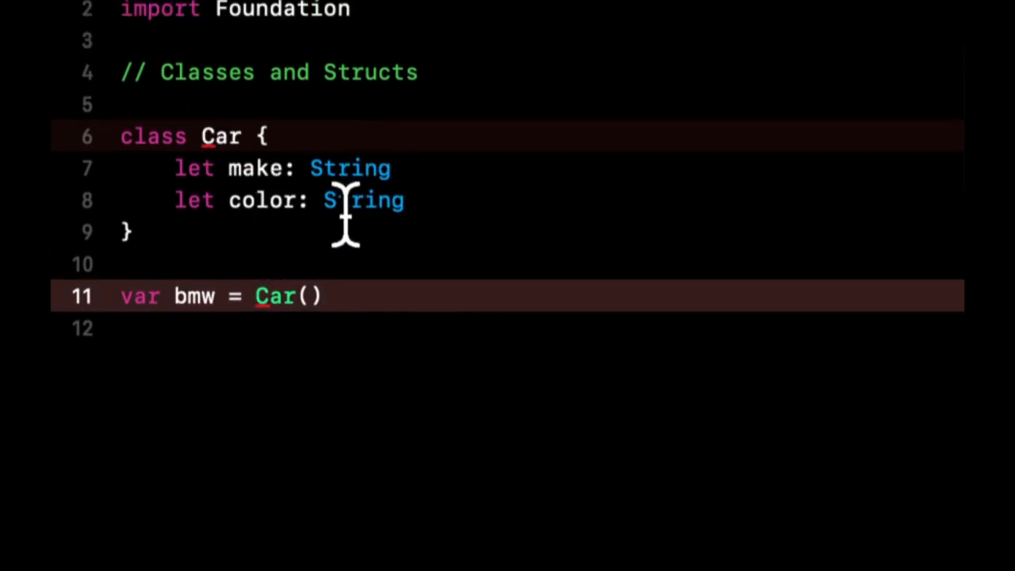
text(= "")
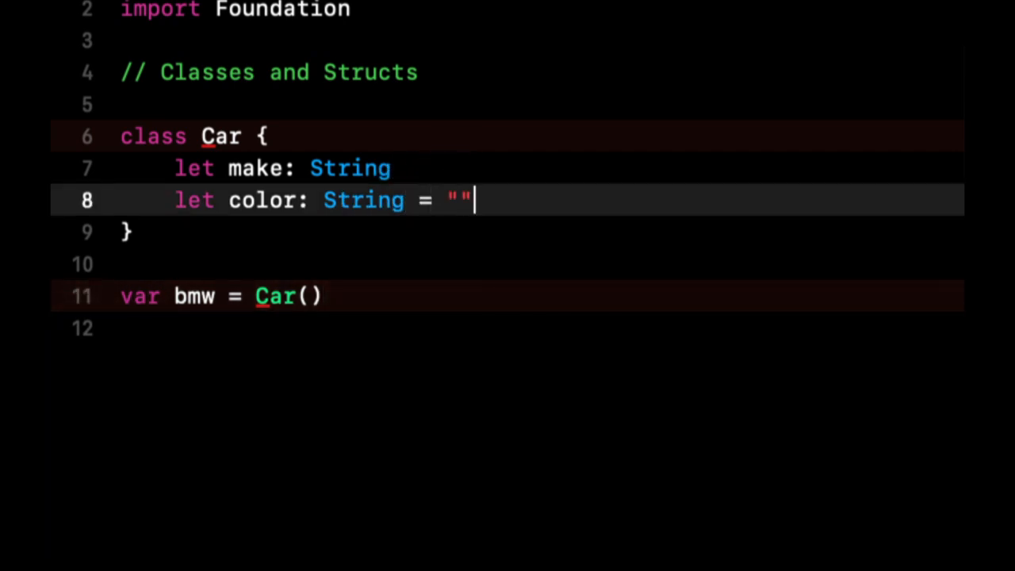
text(= "")
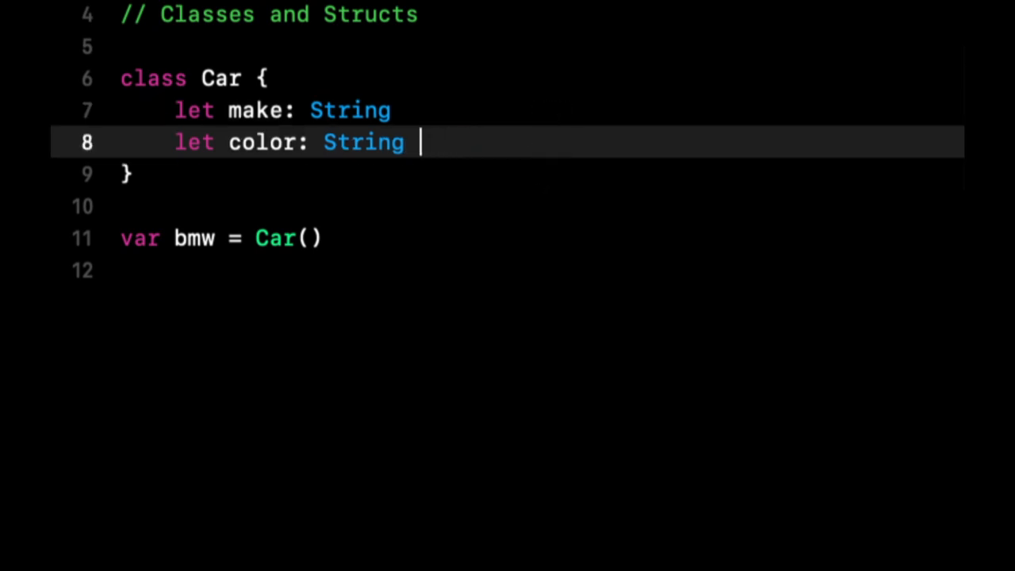
text(init() {)
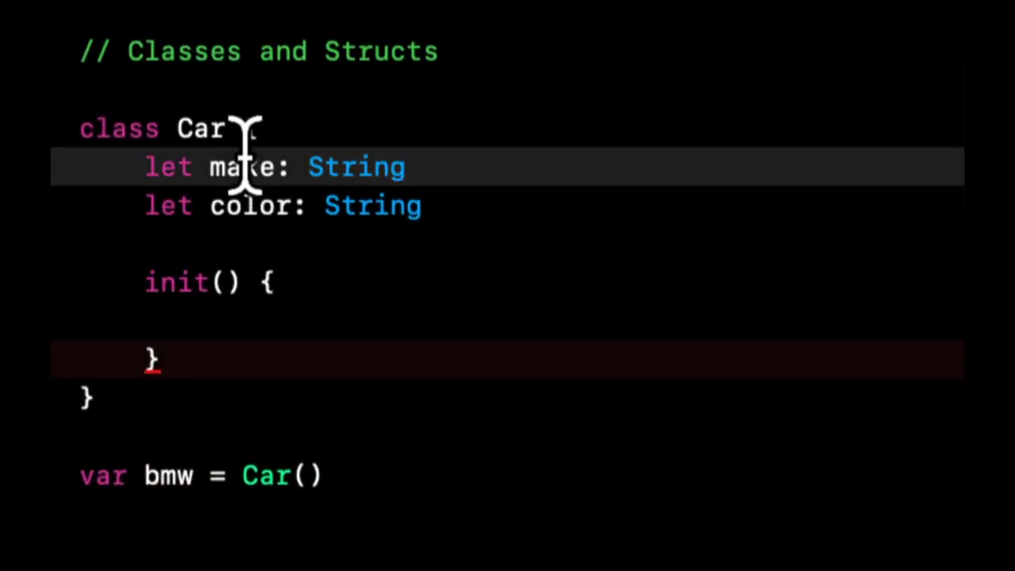
Step: Give Car init(color: String, make: String) assigning both to self, and comment out bmw
text(color: St)
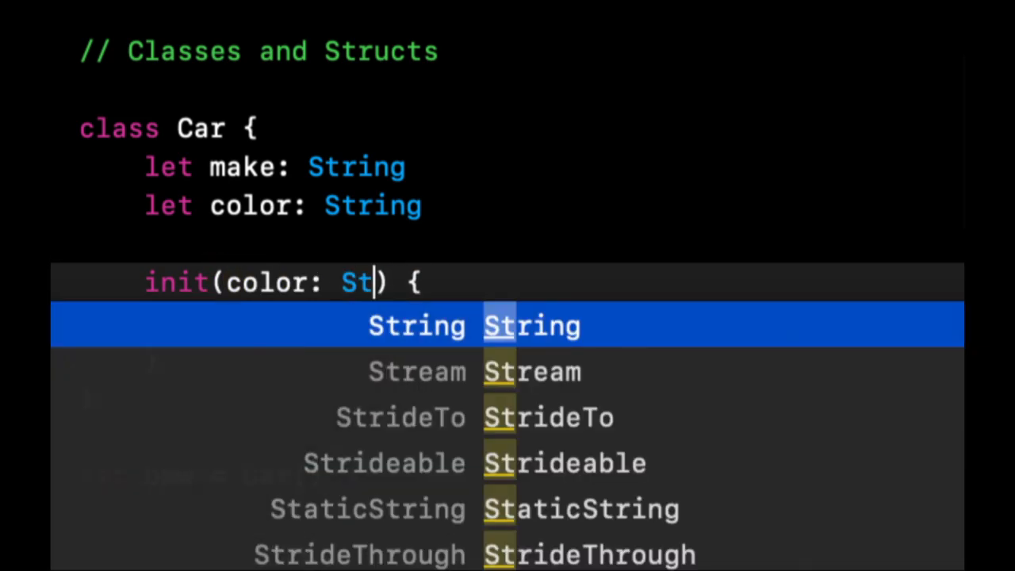
text(ring)
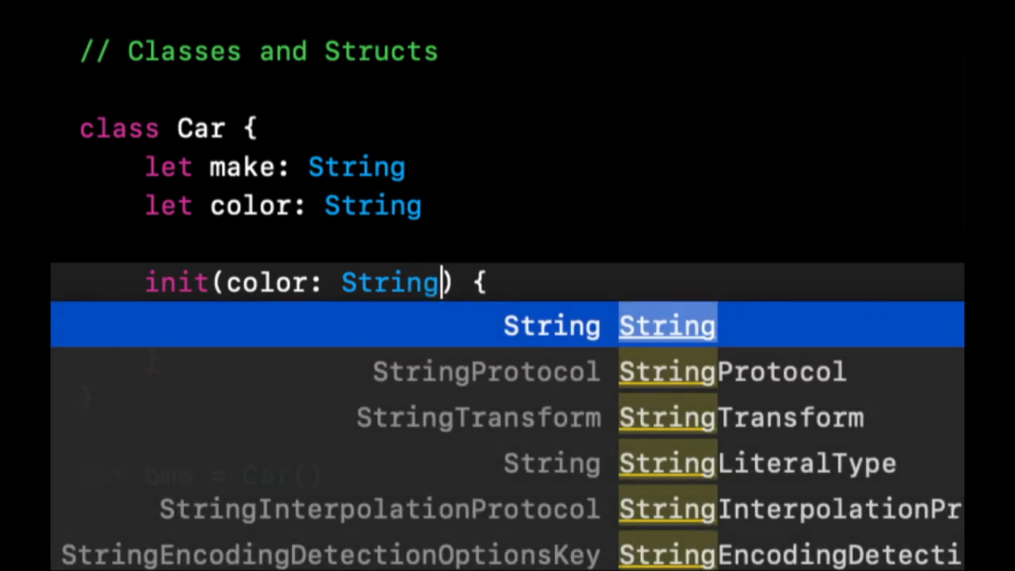
text(, a)
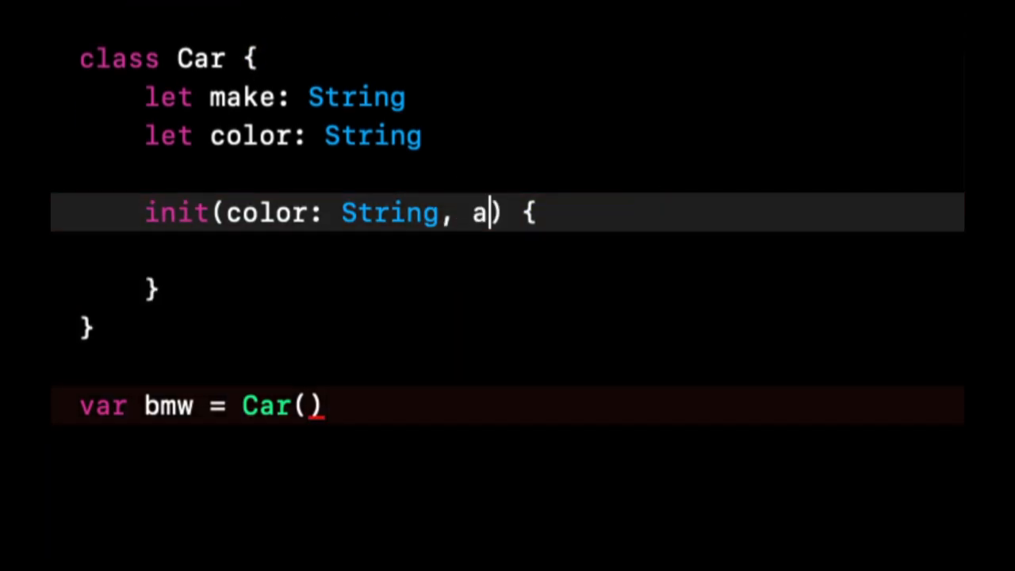
text(make: String)
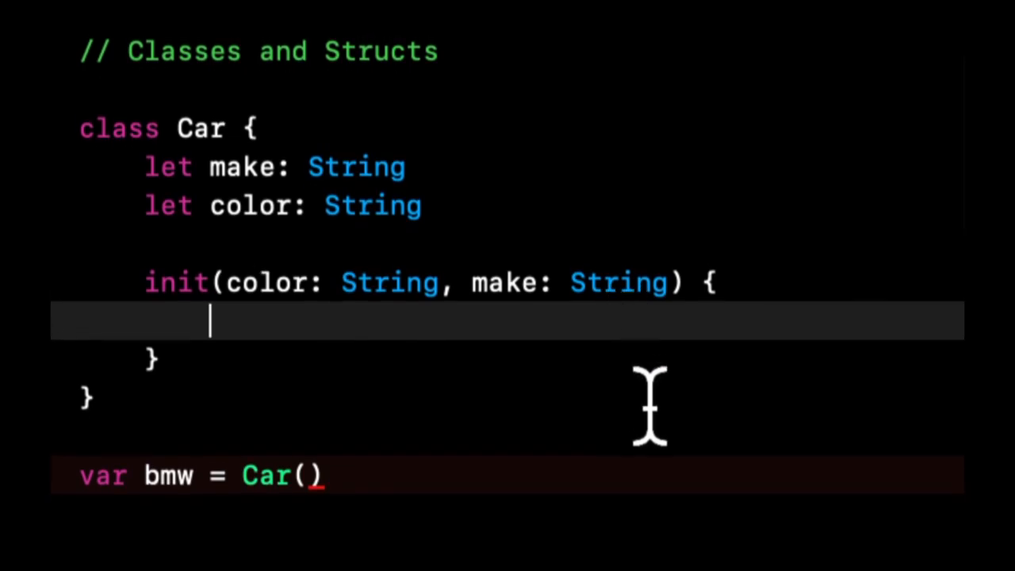
text(self.color = color)
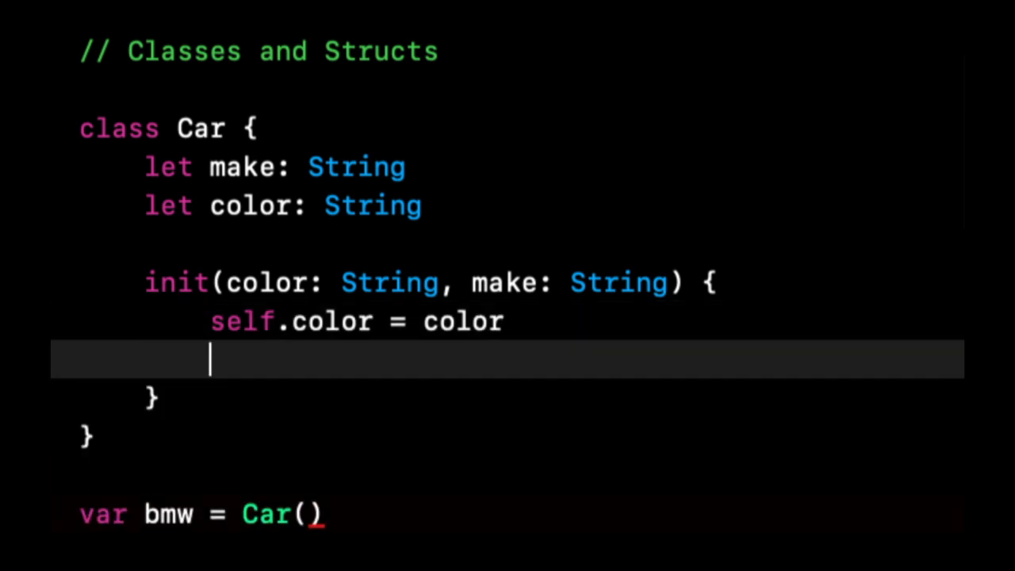
text(self.)
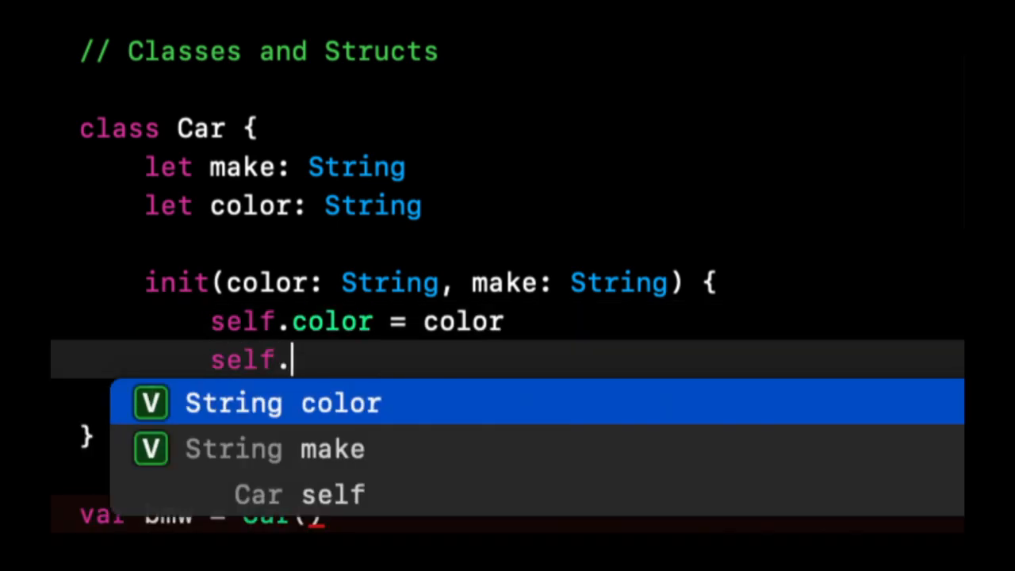
text(make = make)
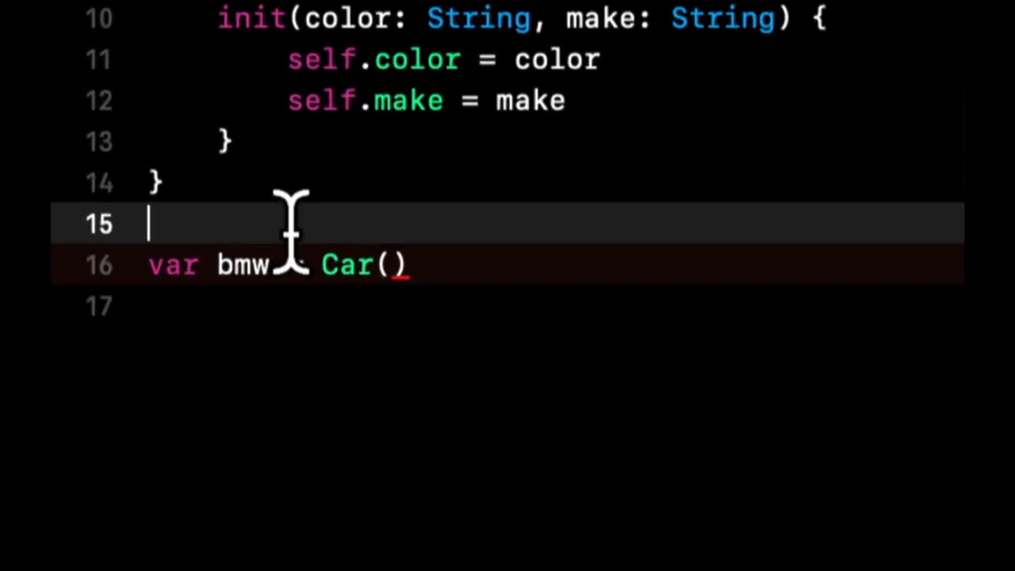
text(//)
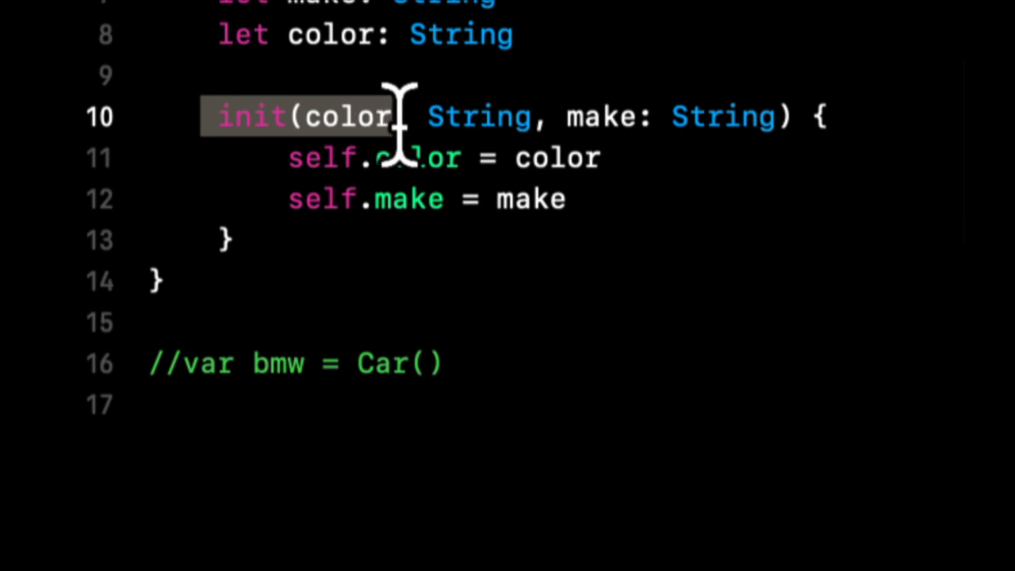
Step: Delete the commented-out '//var bmw = Car()' line below the Car class
text(func)
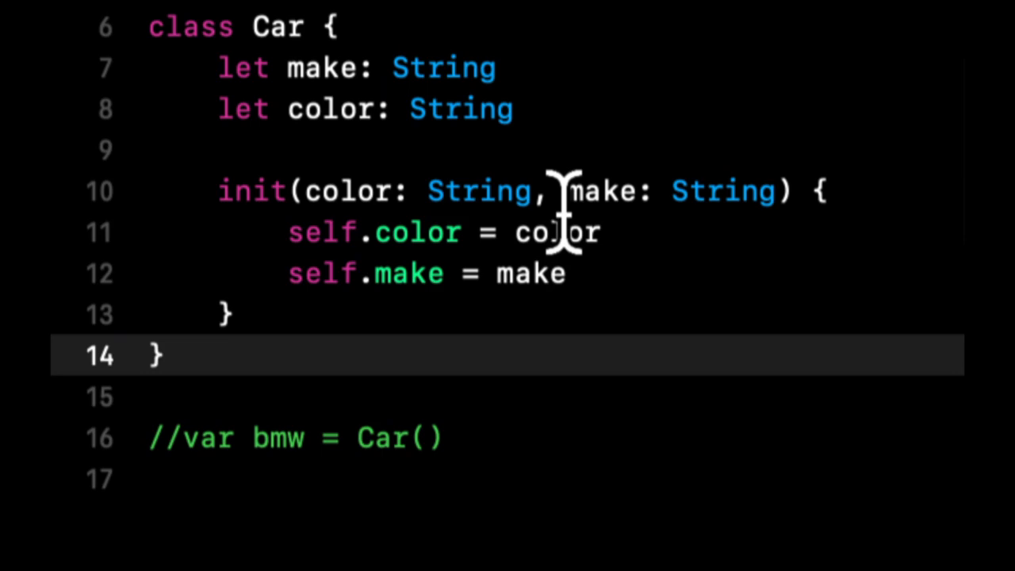
scroll(down, 3)
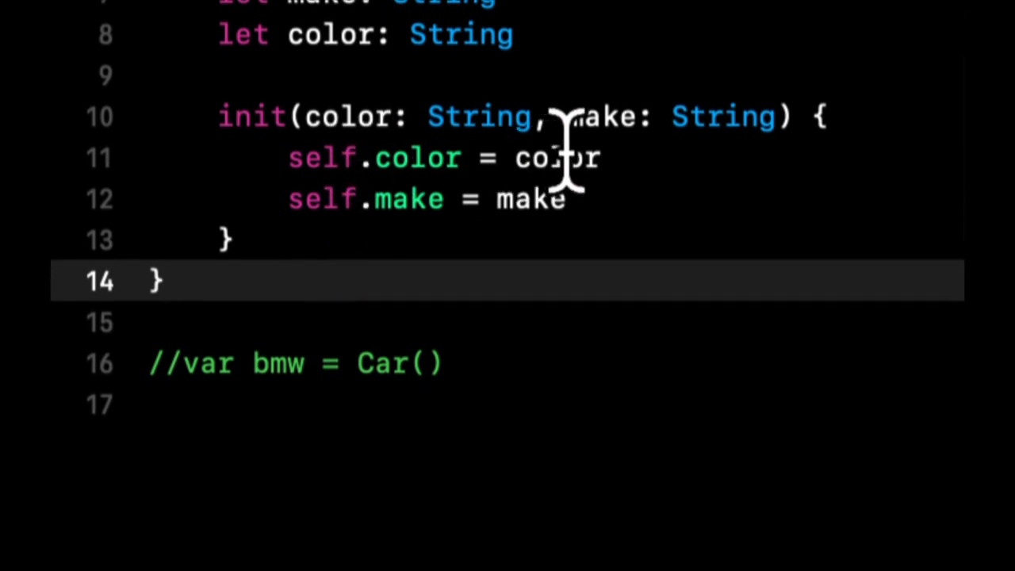
click(164, 282)
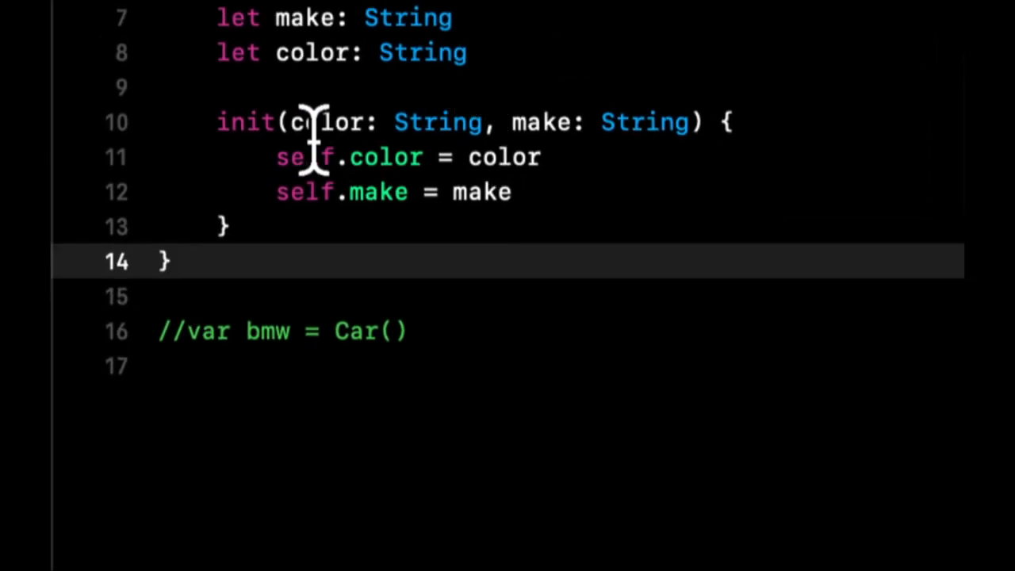
mouse_move(432, 107)
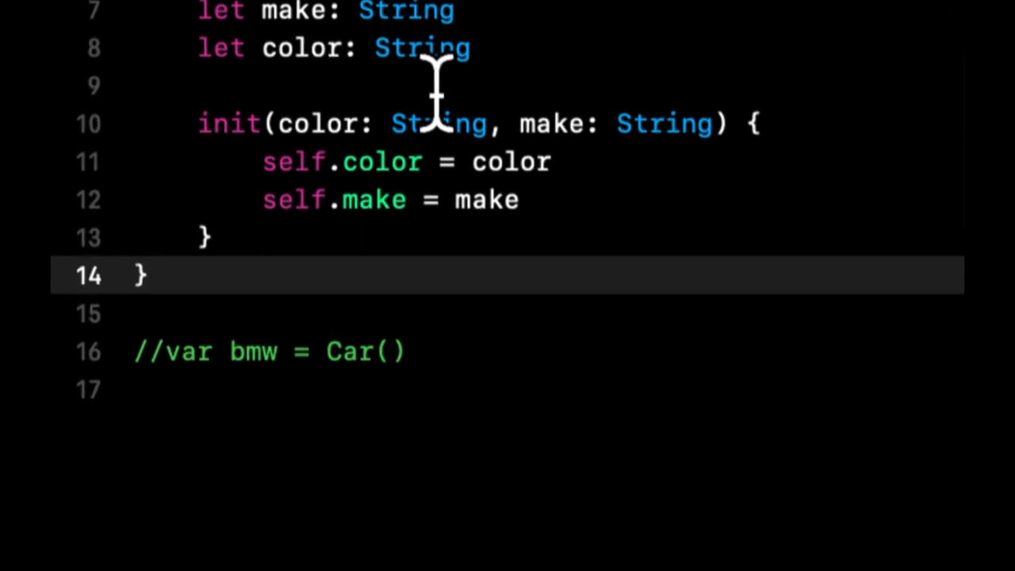
click(147, 275)
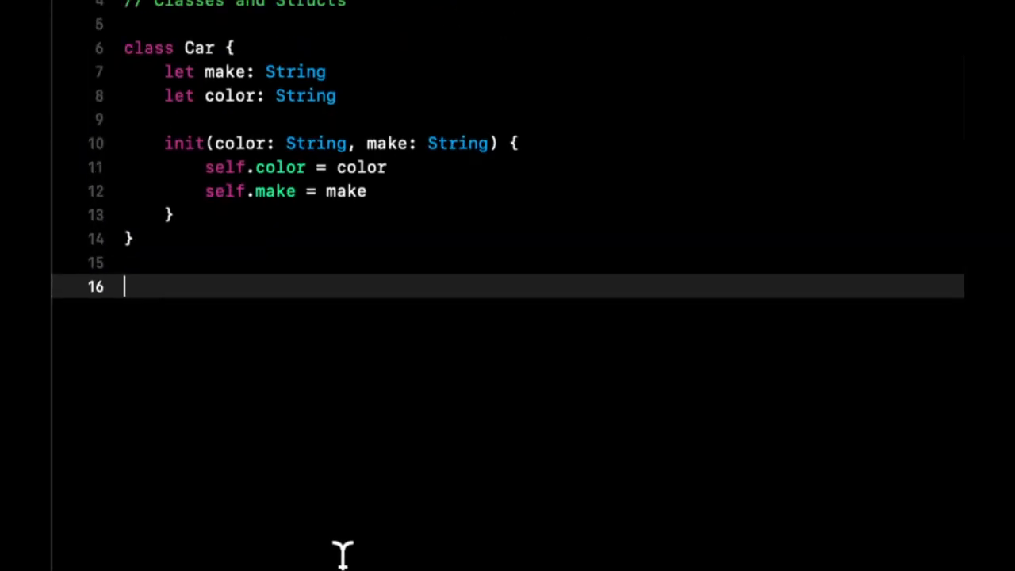
Step: Declare var bmw = Car(color: "blue", make: "bmrw") below the class
text(var)
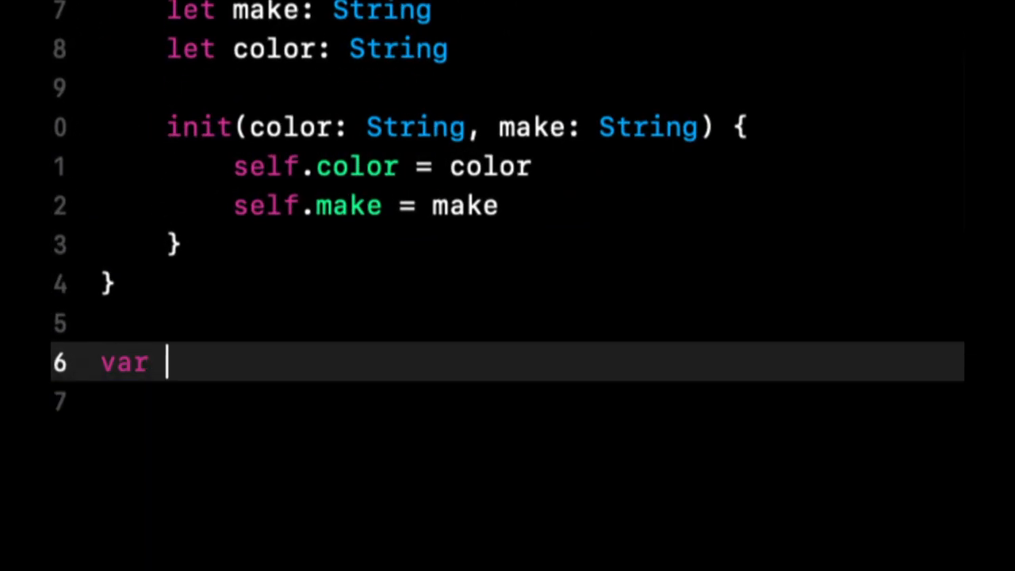
text(bmw = Car(color: , make: String)
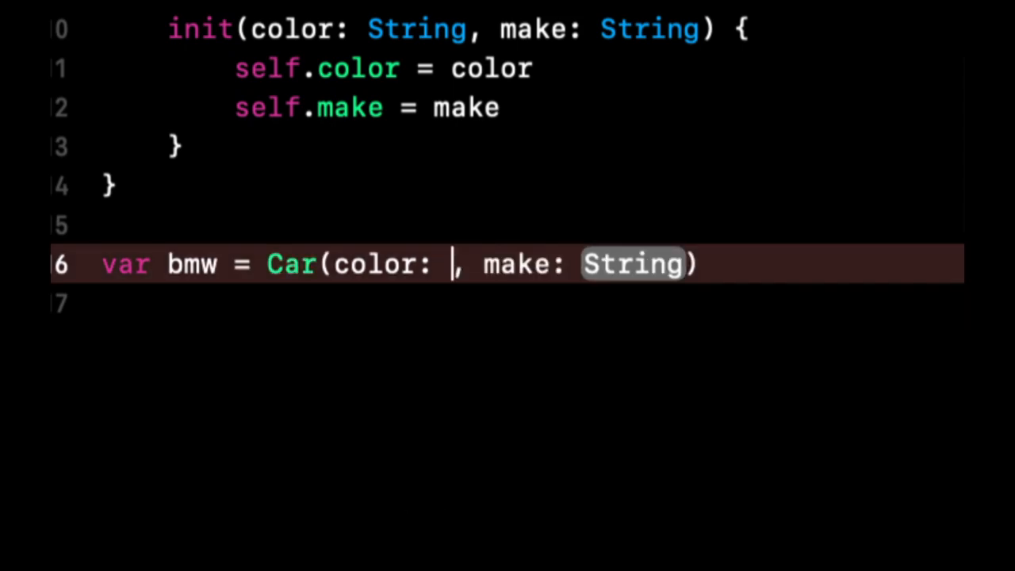
text("")
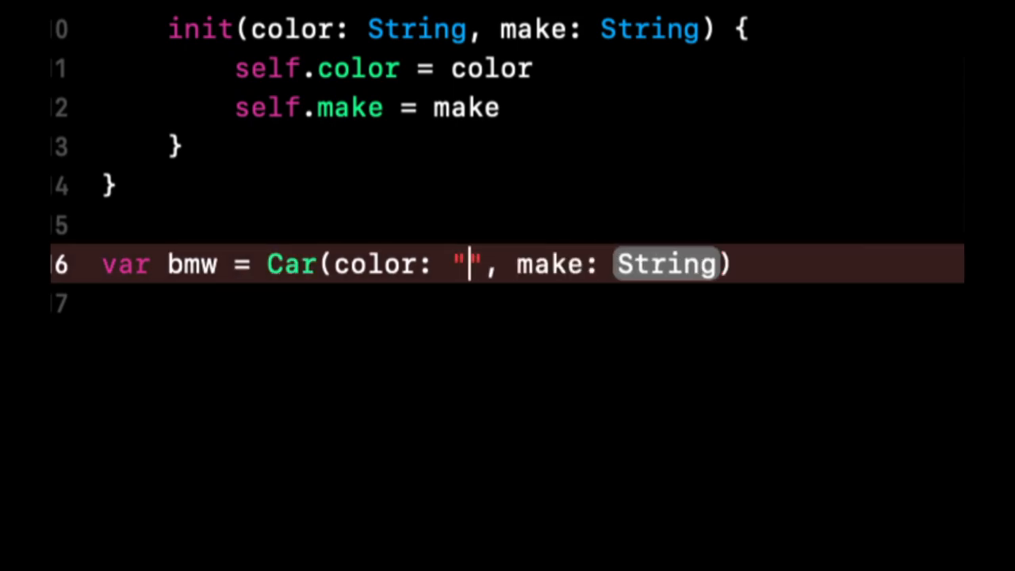
text(blue)
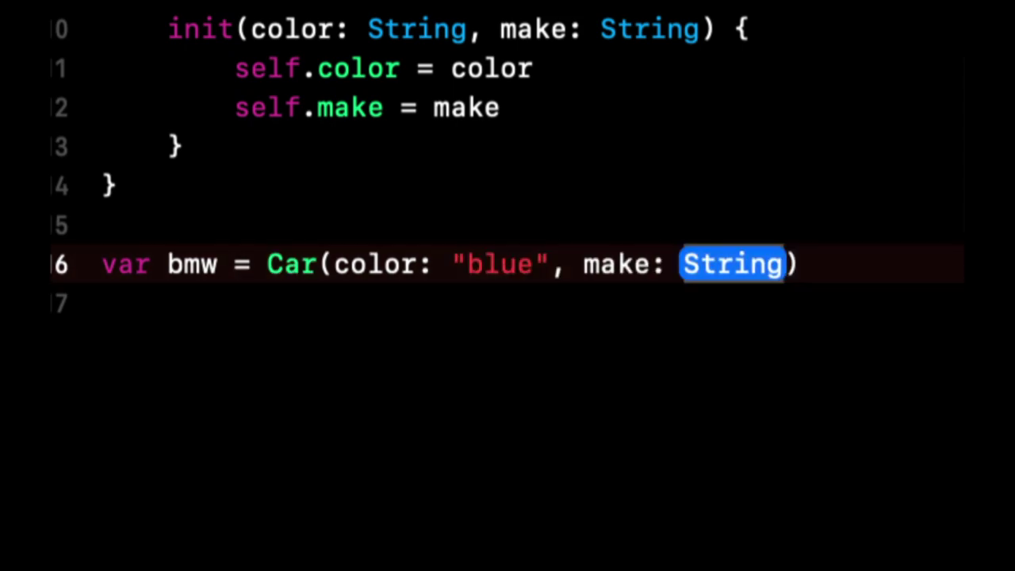
text(")
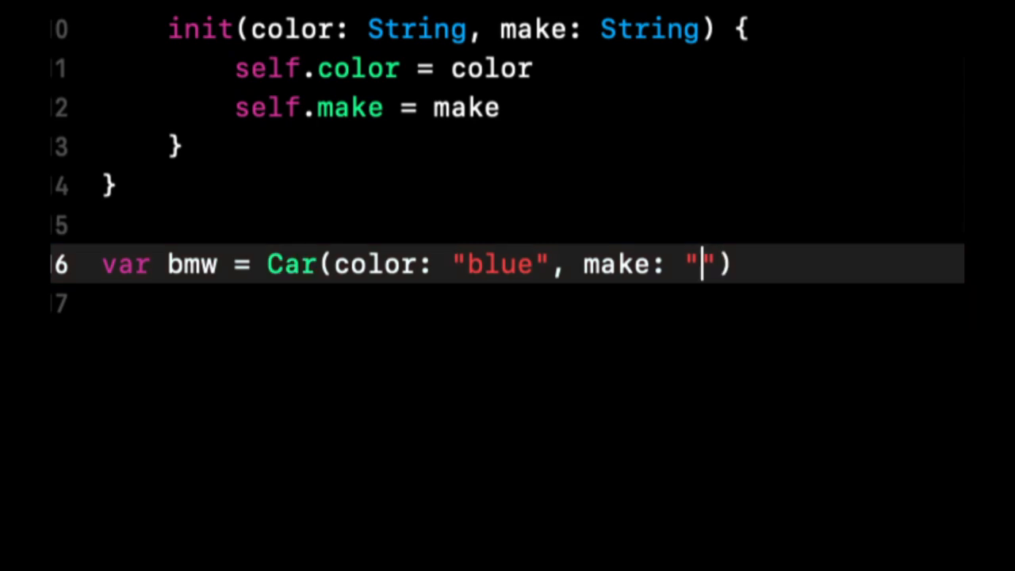
text(b)
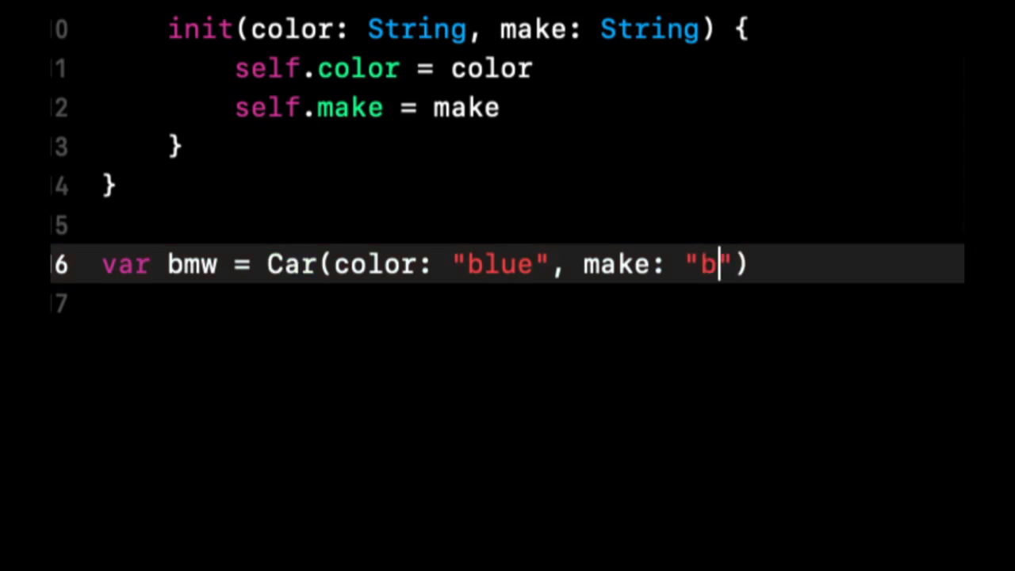
text(mrww)
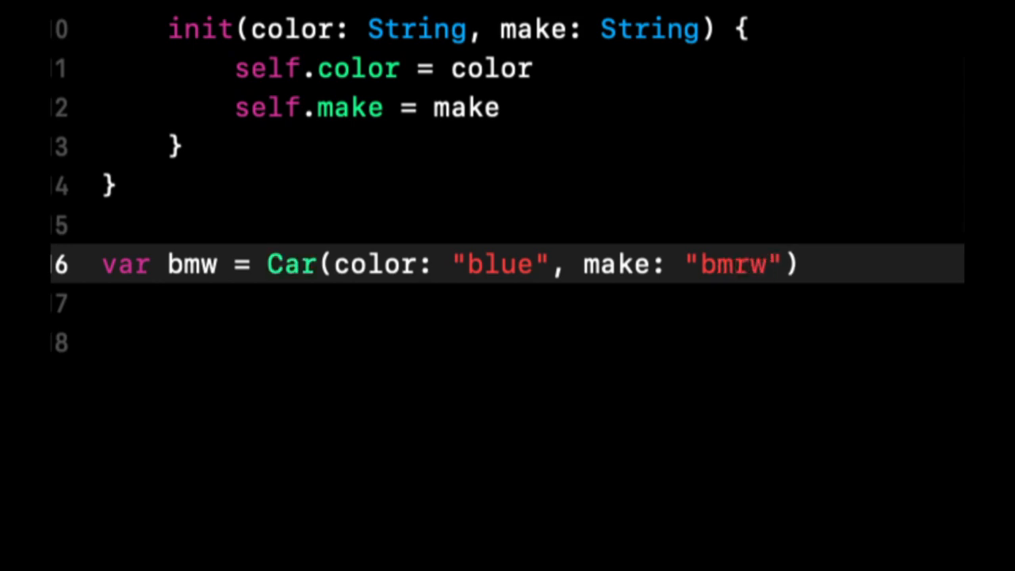
key(Backspace)
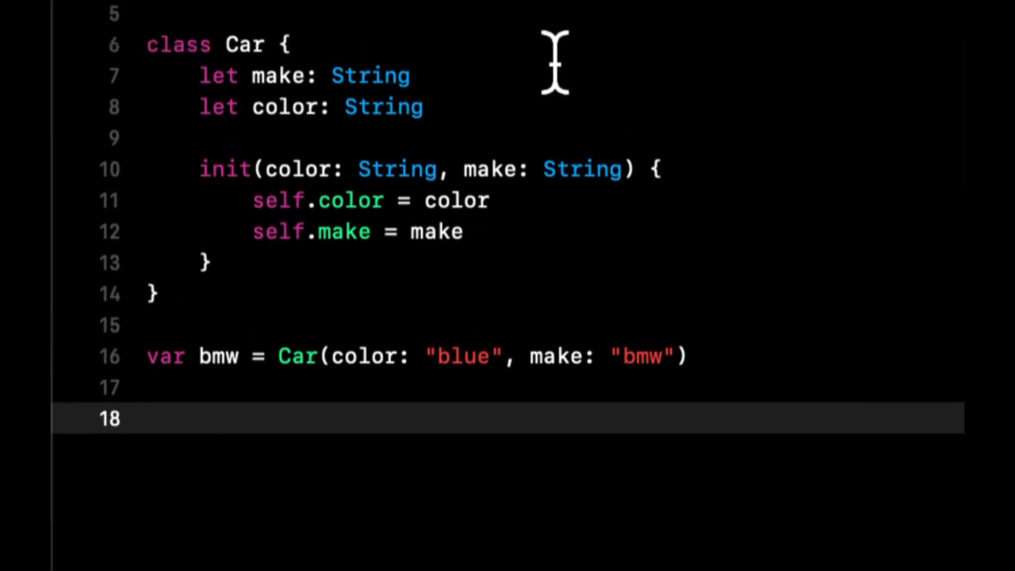
Step: Type the Car initializer with make "bmw", Car type annotation, and a red honda car2
text(= ")
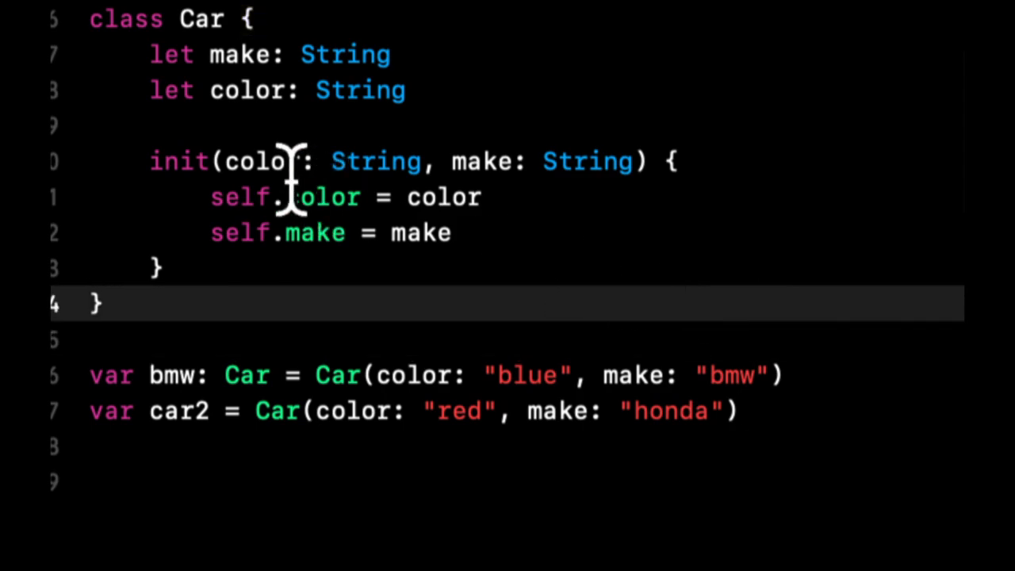
Step: Change Car's declaration keyword from class to struct, dropping the red honda car2 line
text(struct)
click(508, 446)
text(var)
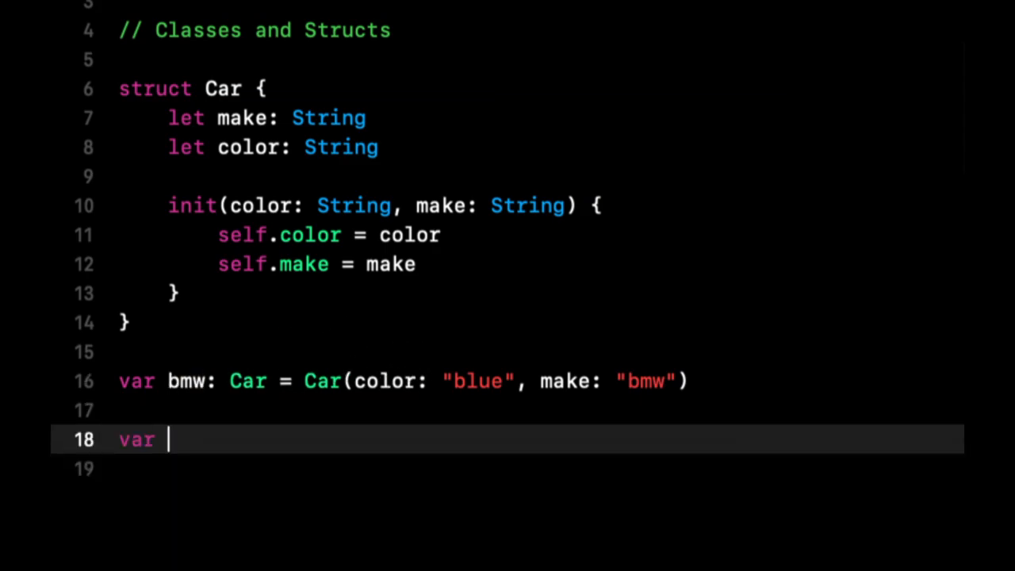
text(car2 = bmw)
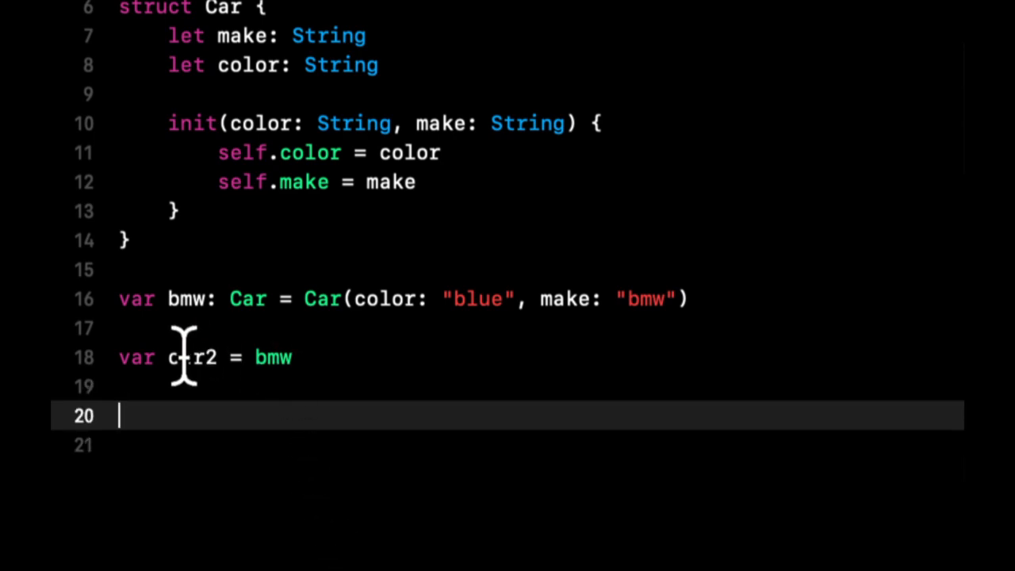
mouse_move(274, 376)
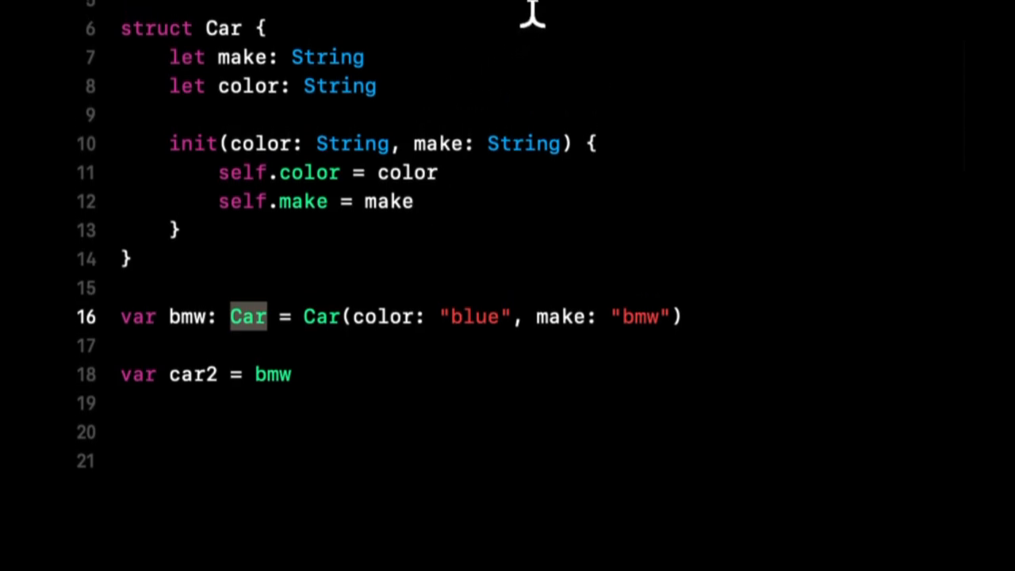
mouse_move(238, 377)
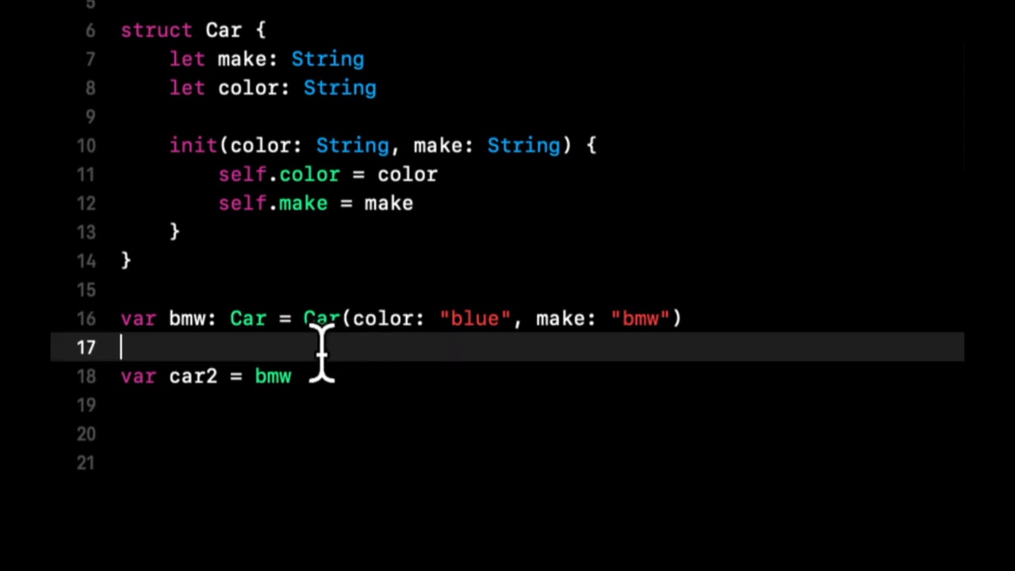
mouse_move(226, 389)
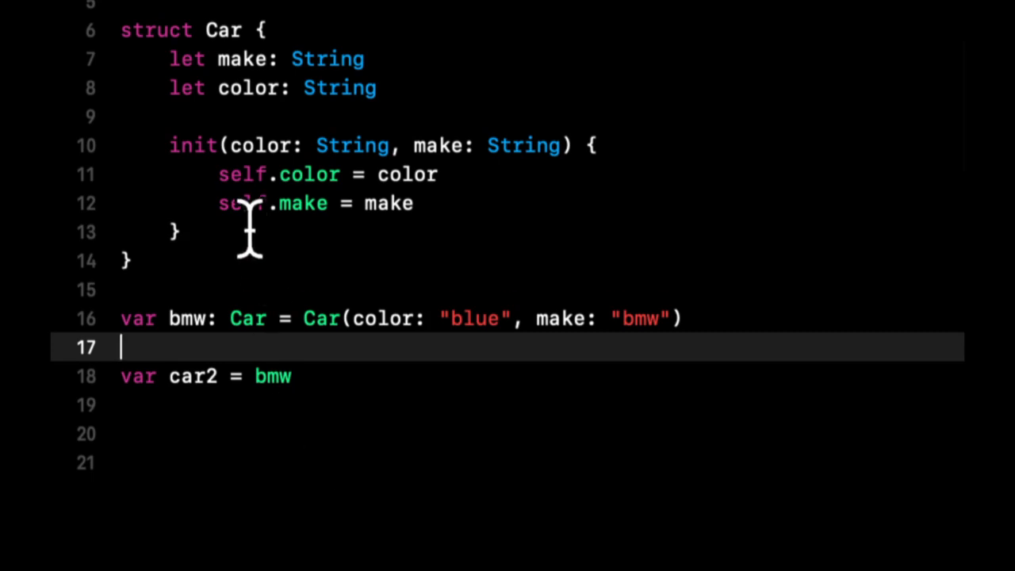
mouse_move(186, 182)
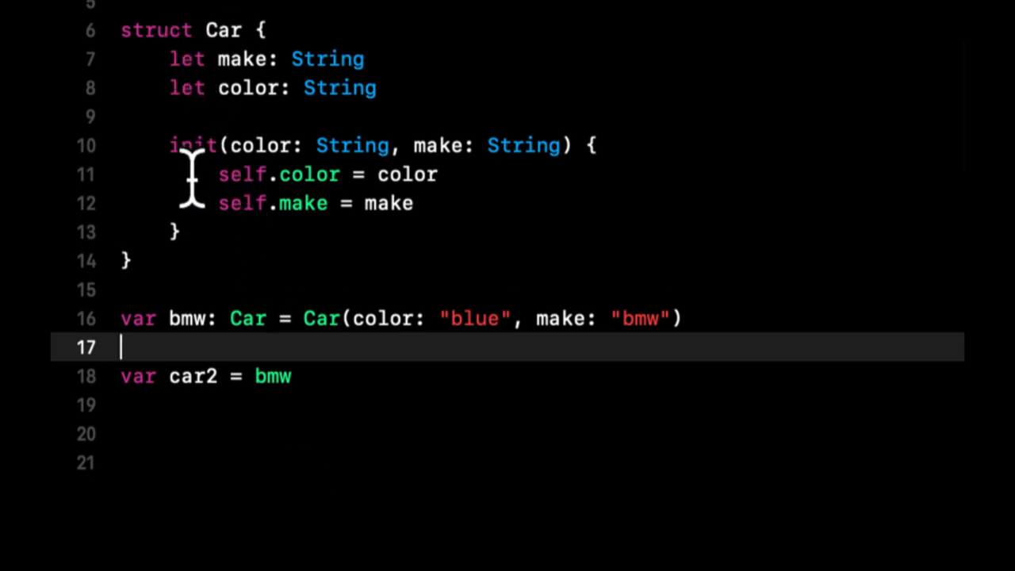
mouse_move(320, 386)
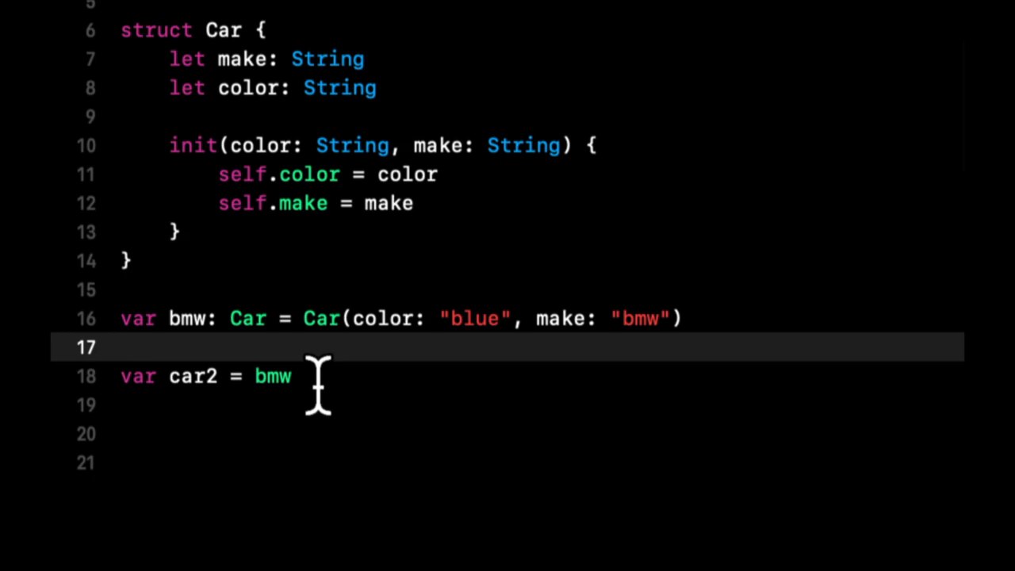
mouse_move(631, 277)
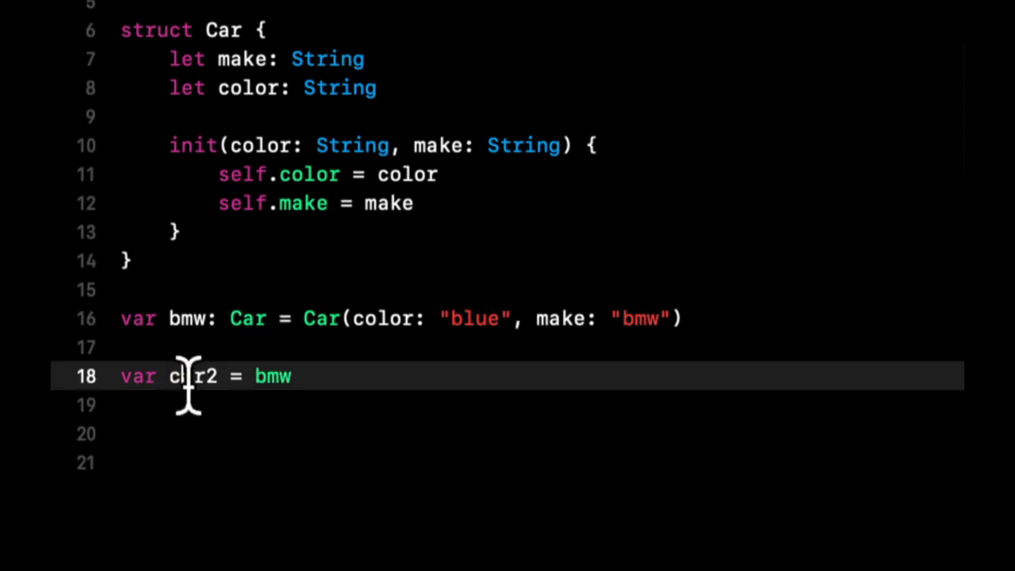
mouse_move(189, 376)
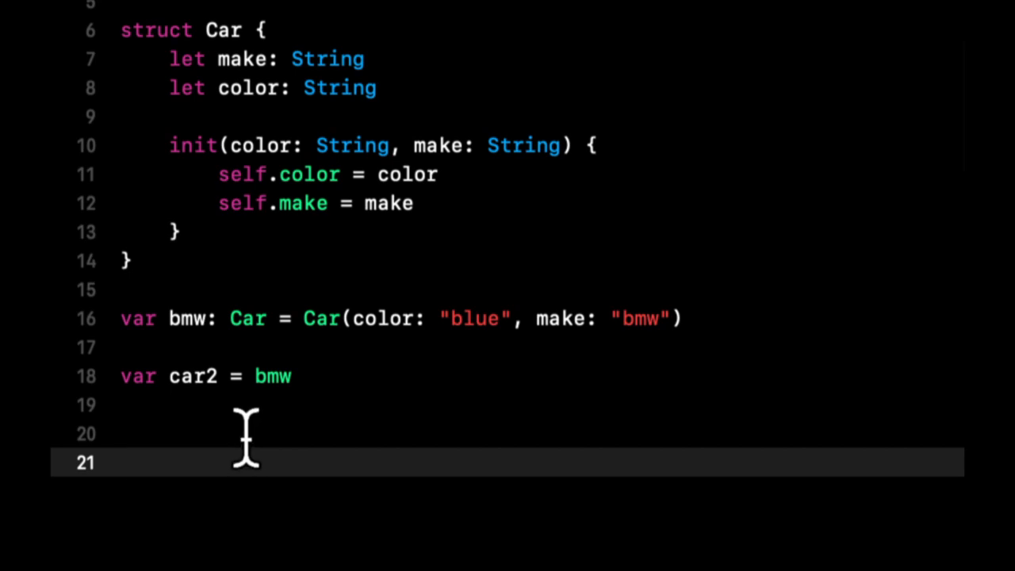
mouse_move(317, 319)
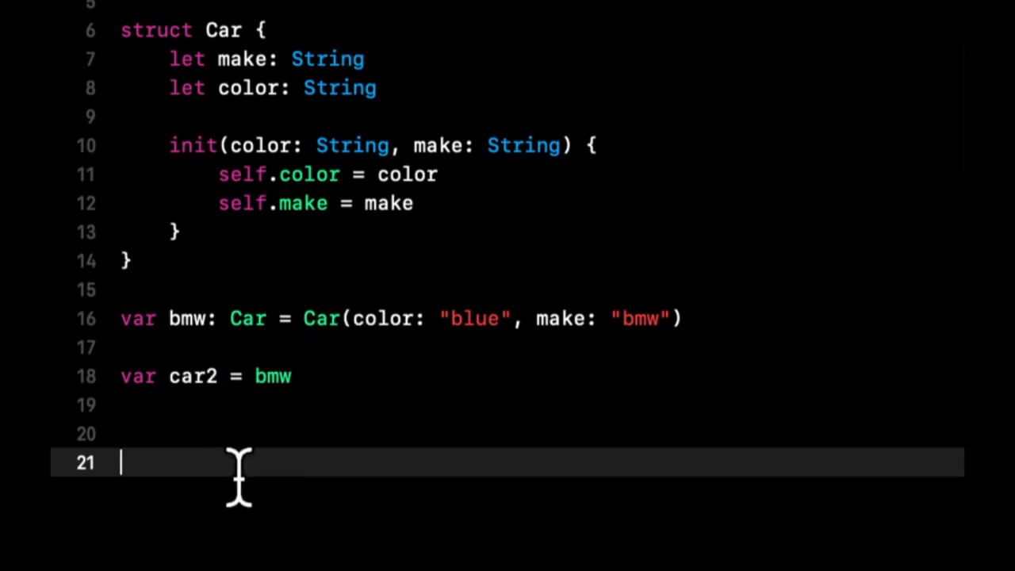
mouse_move(241, 484)
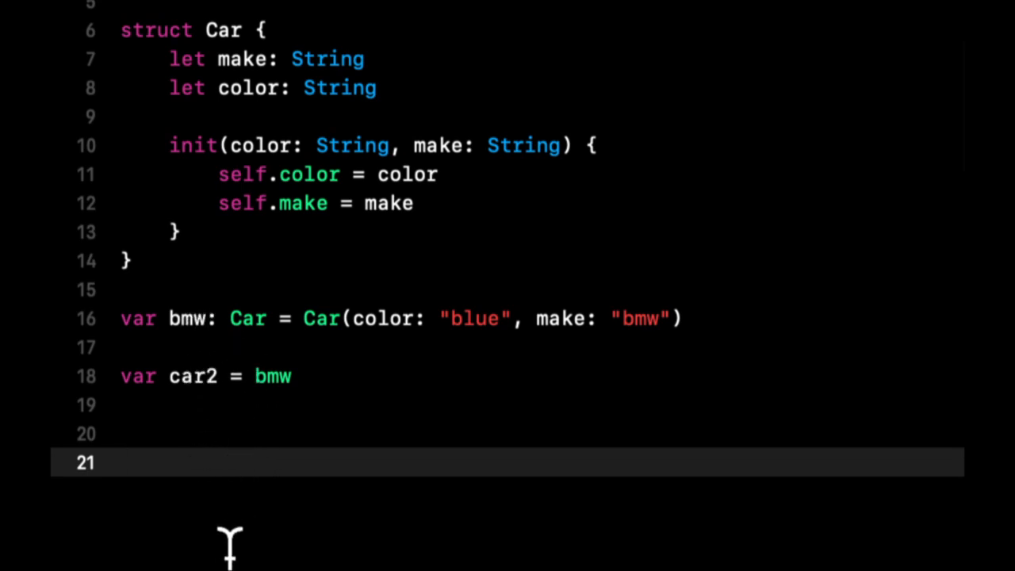
Step: Add comments "// car2 -> bmw" and "// car2 | bmw" below car2 = bmw, then return to line 20
text(//)
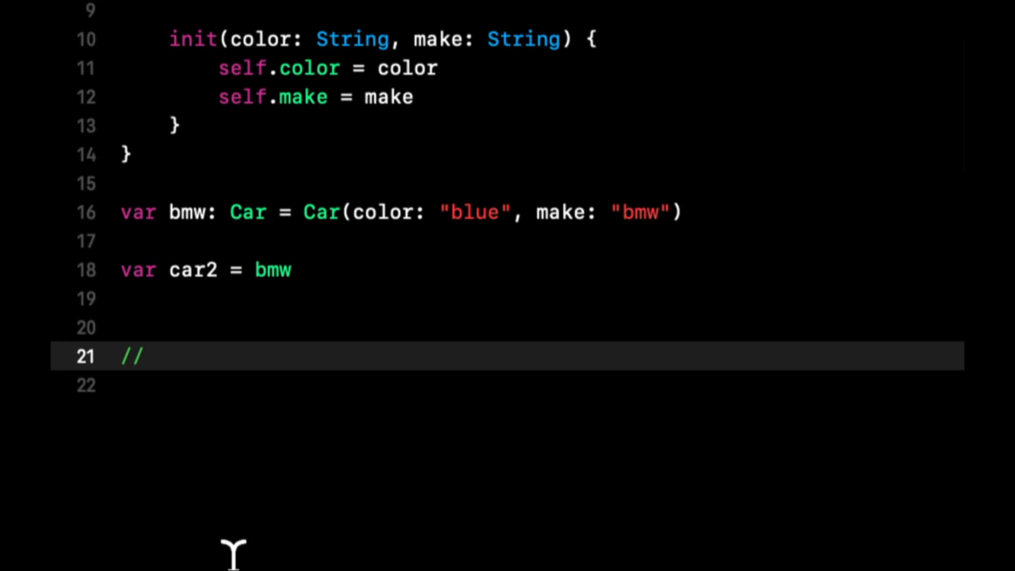
text(car2 ->)
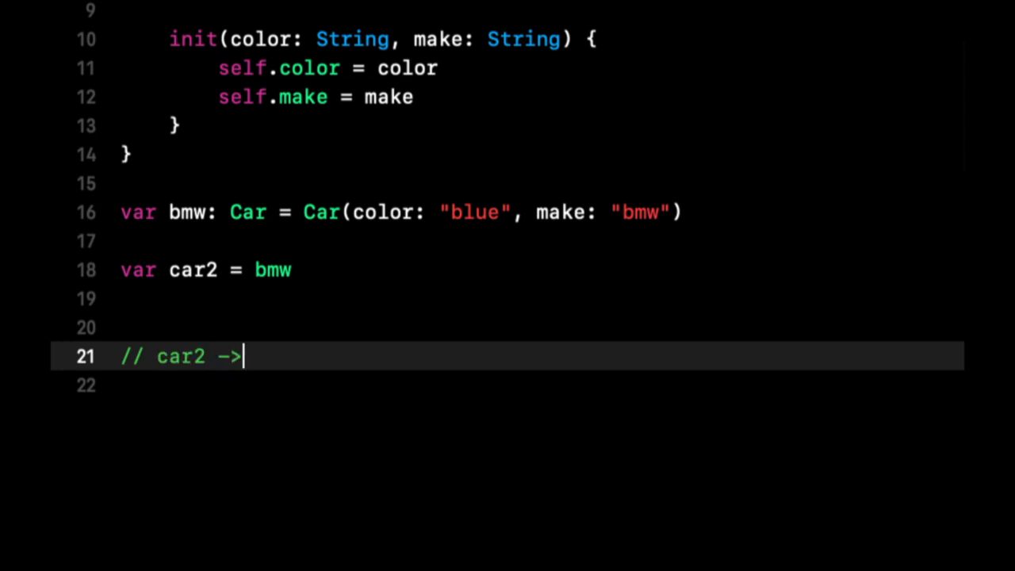
text(bmw)
click(508, 386)
text(// car2 |)
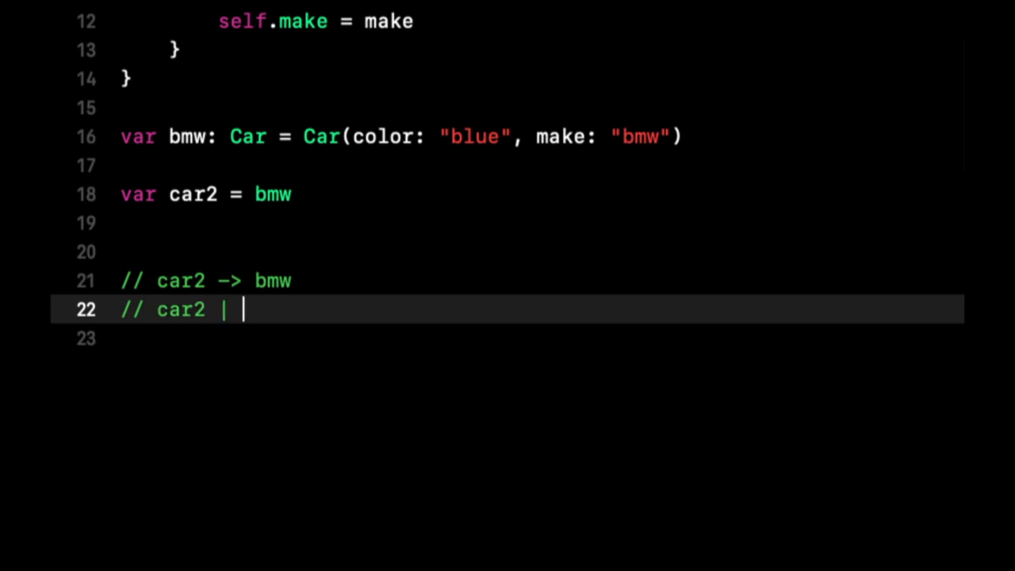
text(bmw)
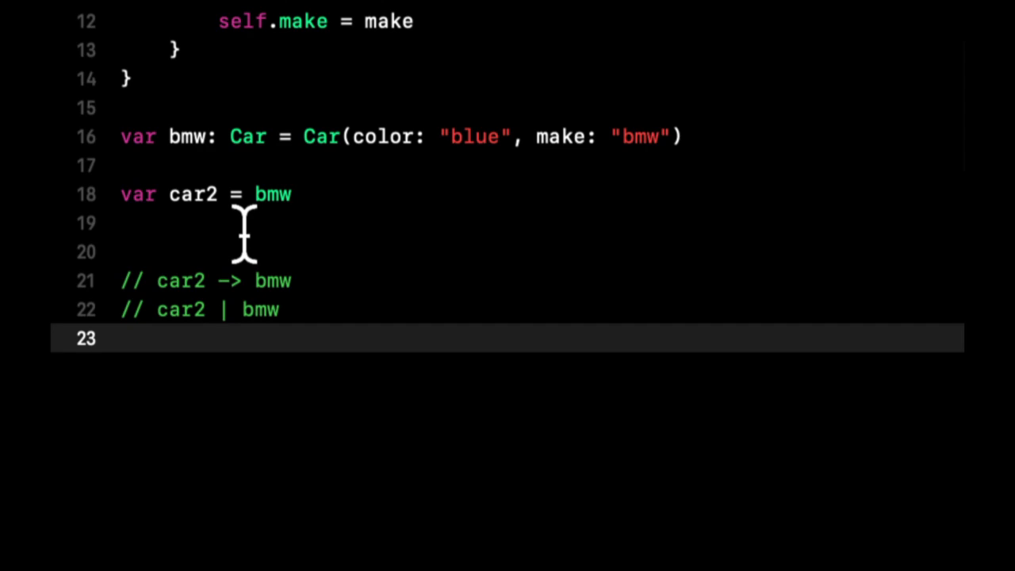
double_click(192, 194)
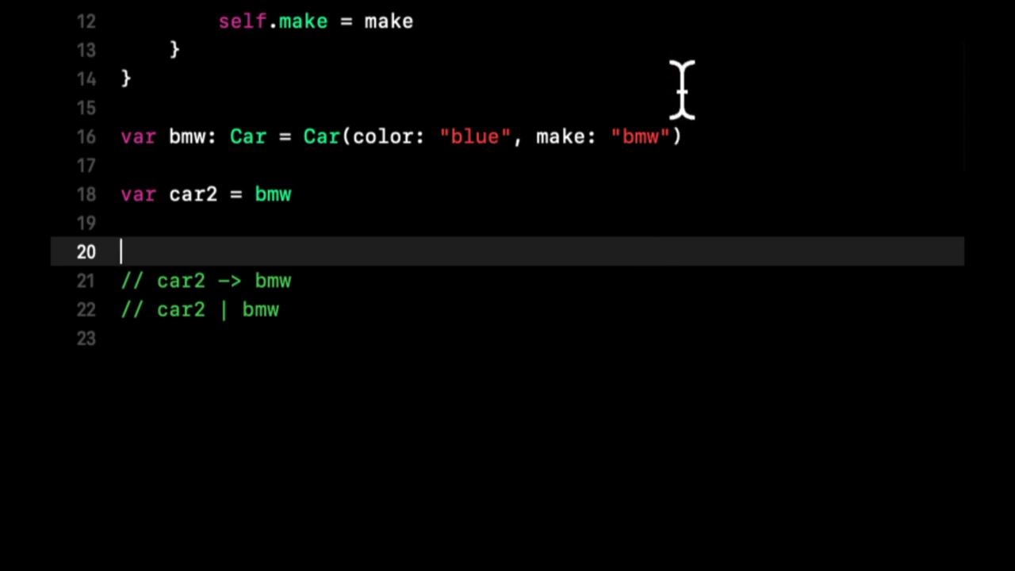
mouse_move(690, 54)
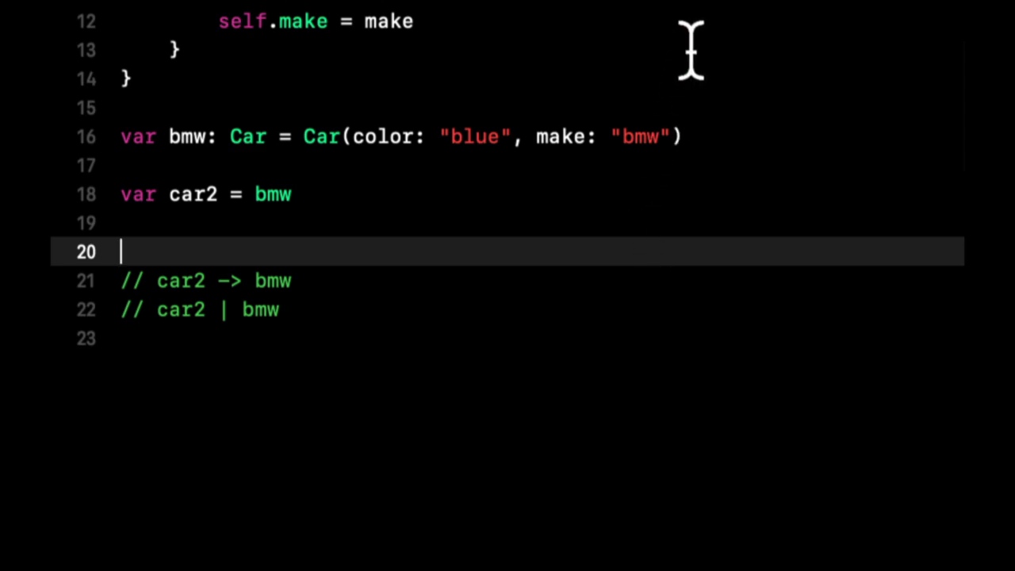
mouse_move(726, 28)
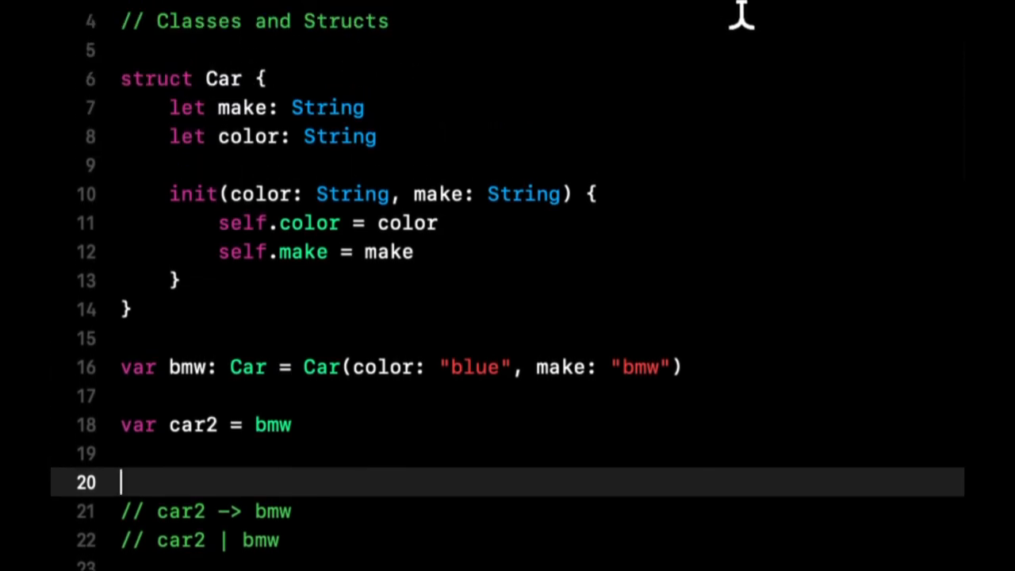
mouse_move(575, 99)
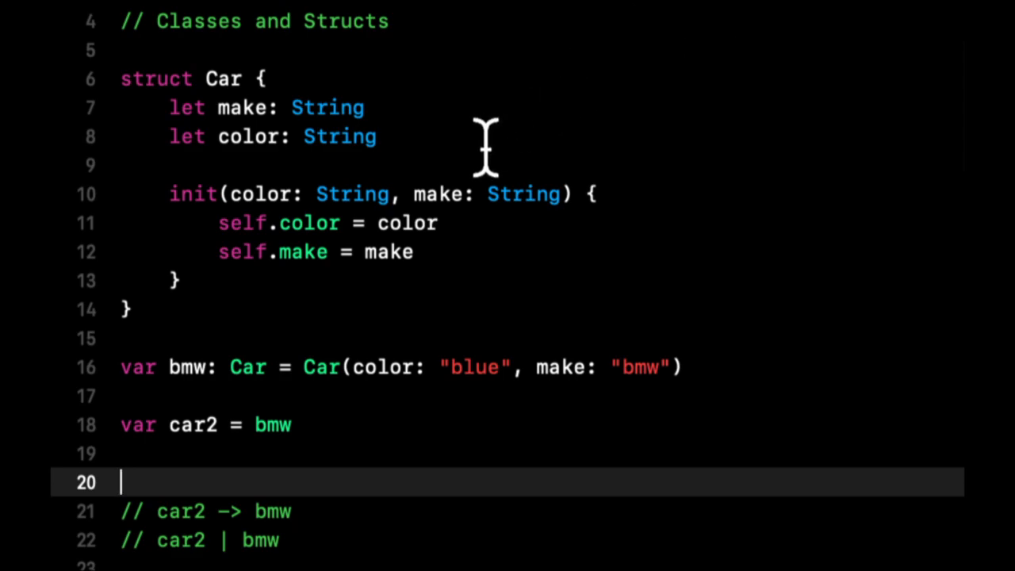
mouse_move(386, 136)
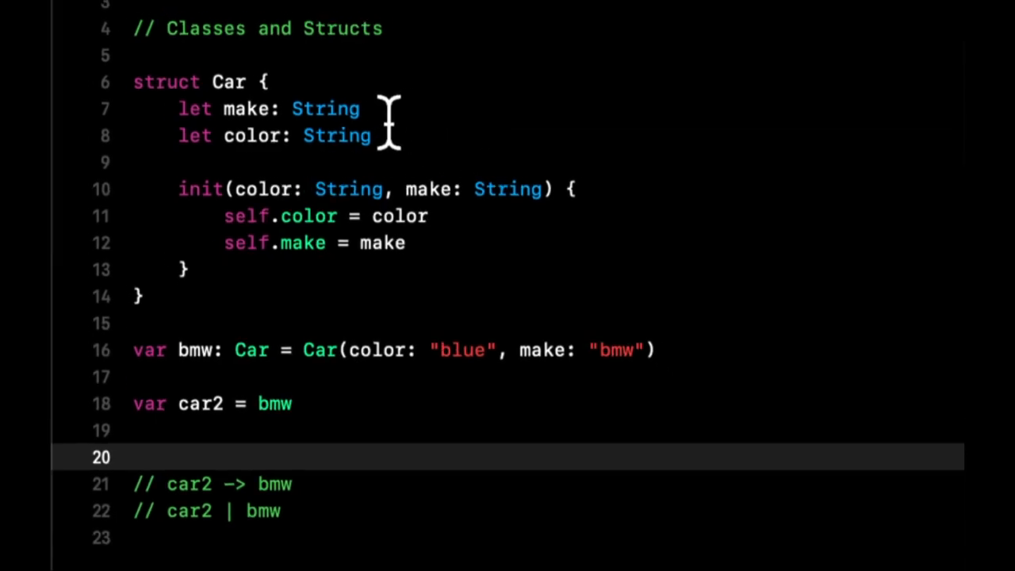
scroll(down, 3)
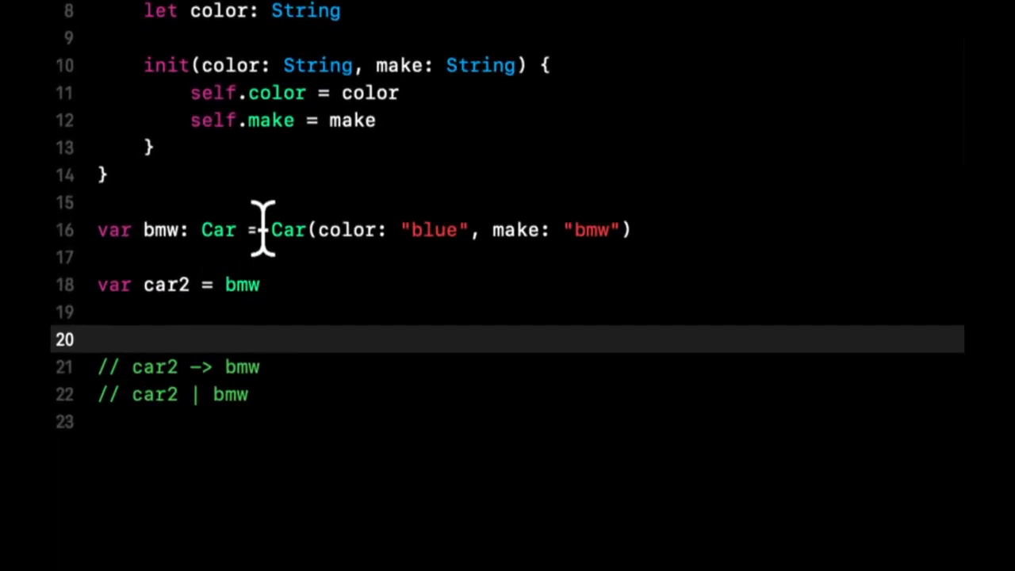
double_click(219, 230)
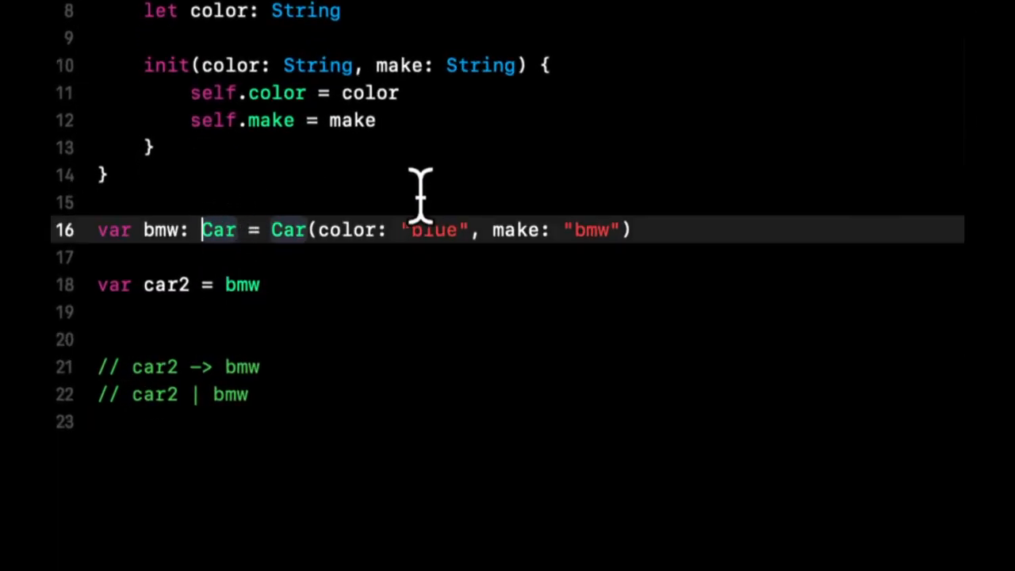
click(663, 229)
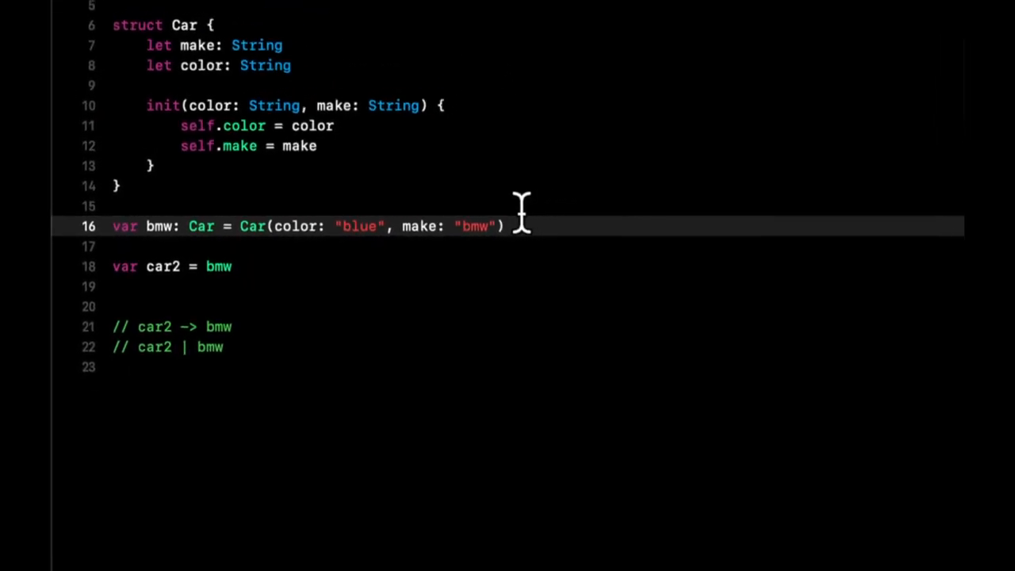
mouse_move(238, 133)
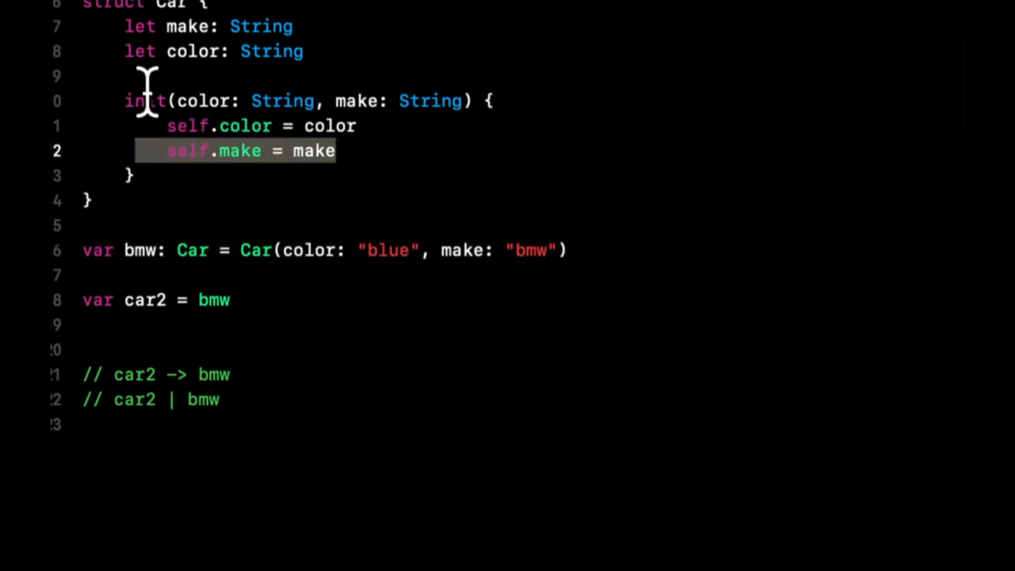
mouse_move(202, 109)
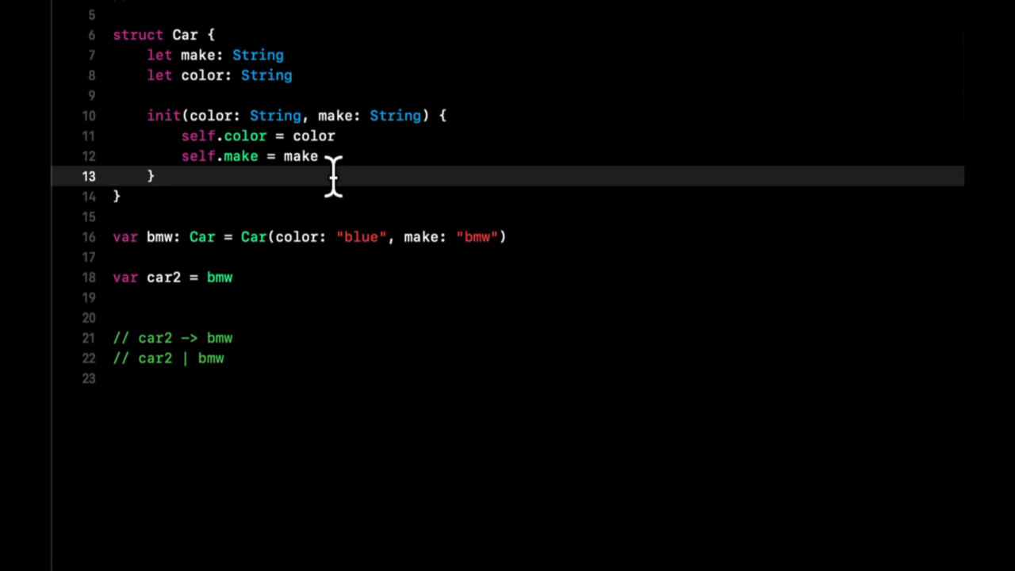
click(157, 175)
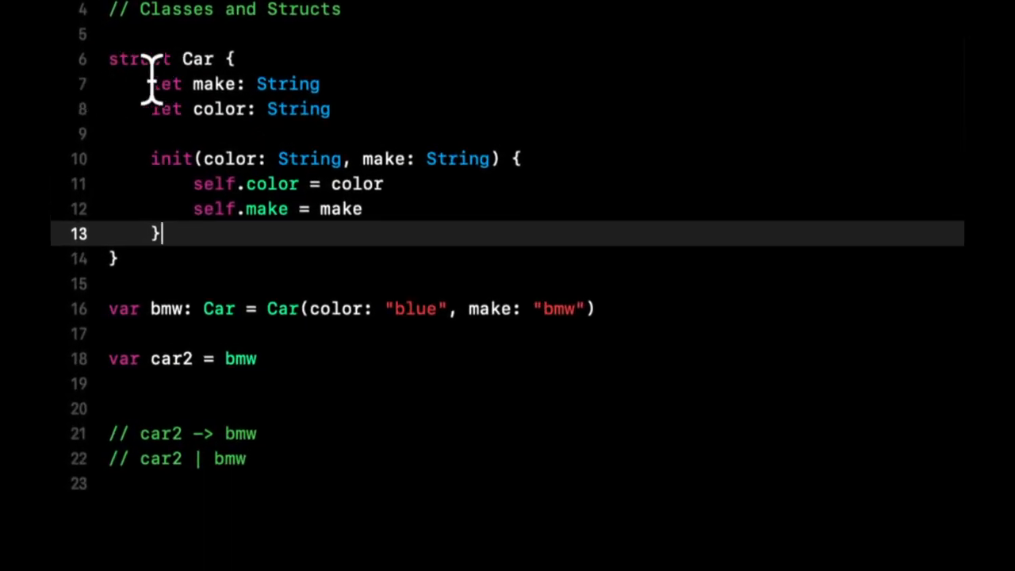
double_click(288, 83)
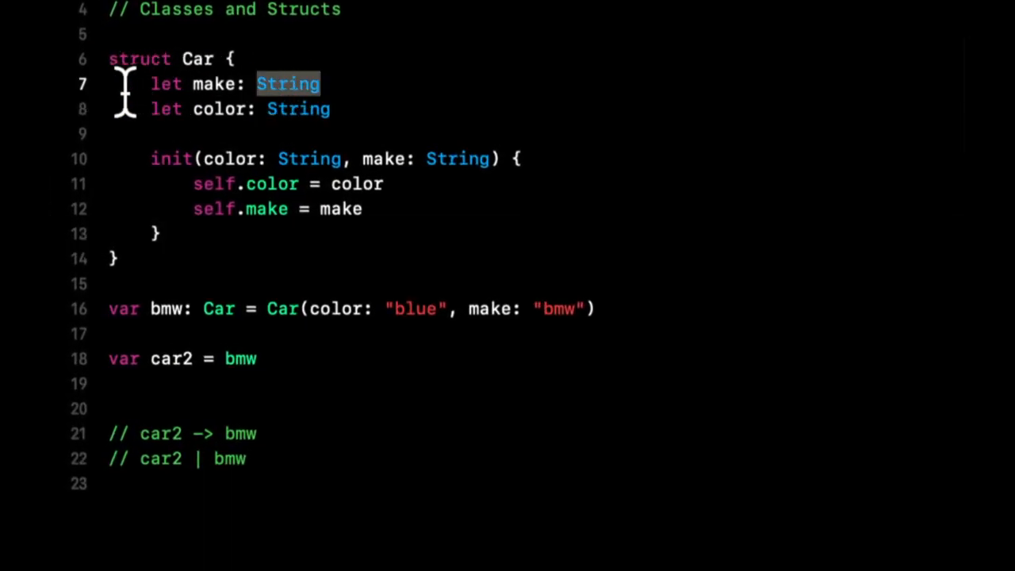